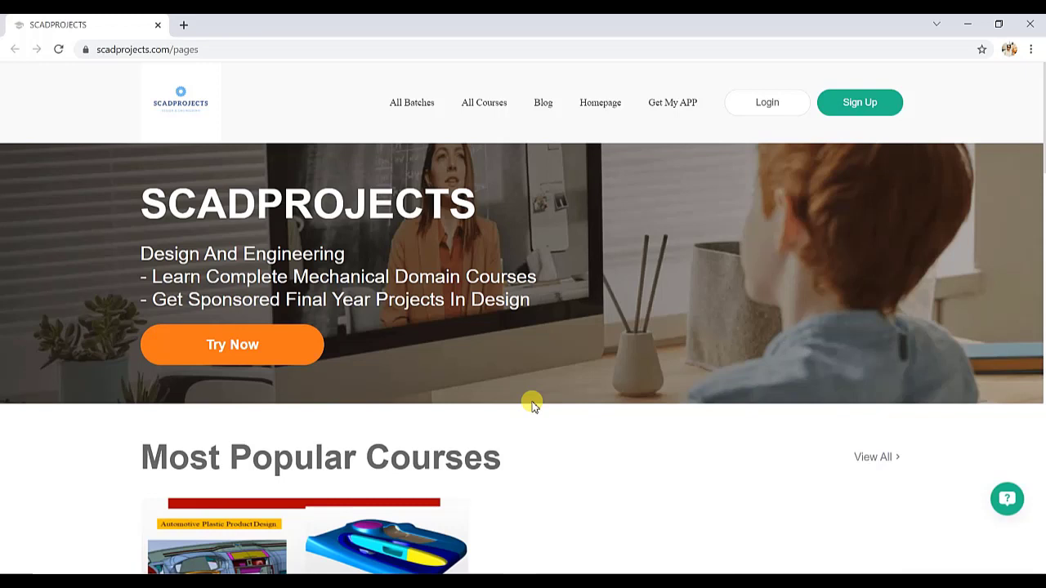
{"action": "mouse_move", "coordinate": [413, 353]}
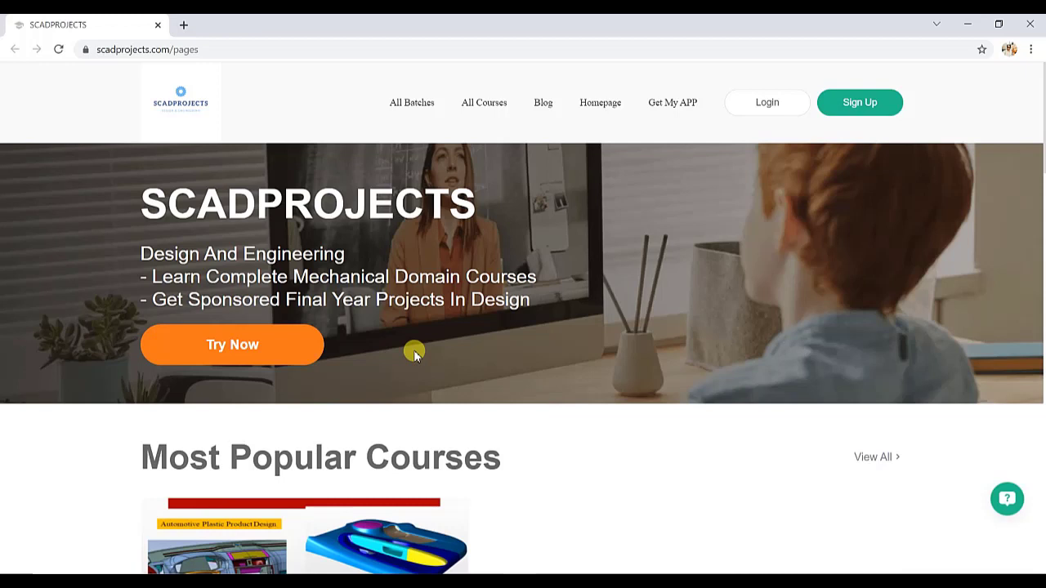
{"action": "mouse_move", "coordinate": [575, 284]}
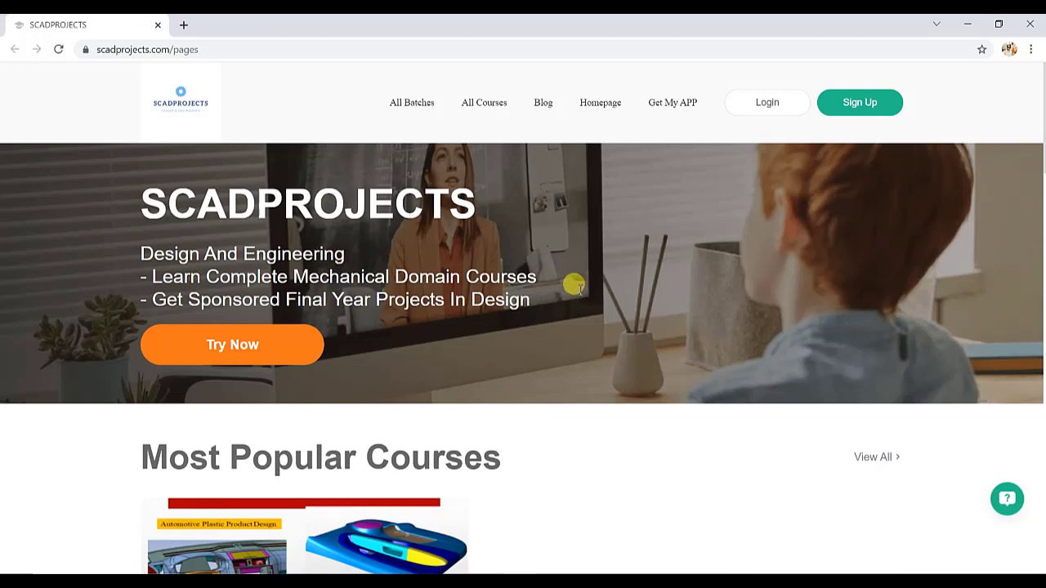
Scroll the home page to Most Popular Courses showing Automotive Plastic Product Design at ₹999.00
{"action": "scroll", "scroll_direction": "down", "scroll_amount": 3}
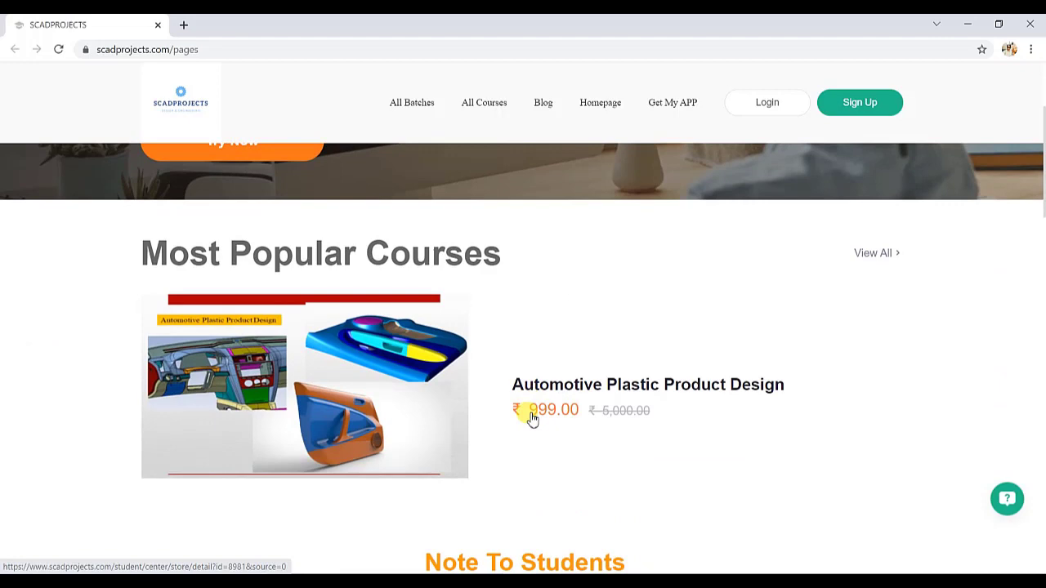
{"action": "scroll", "scroll_direction": "down", "scroll_amount": 3}
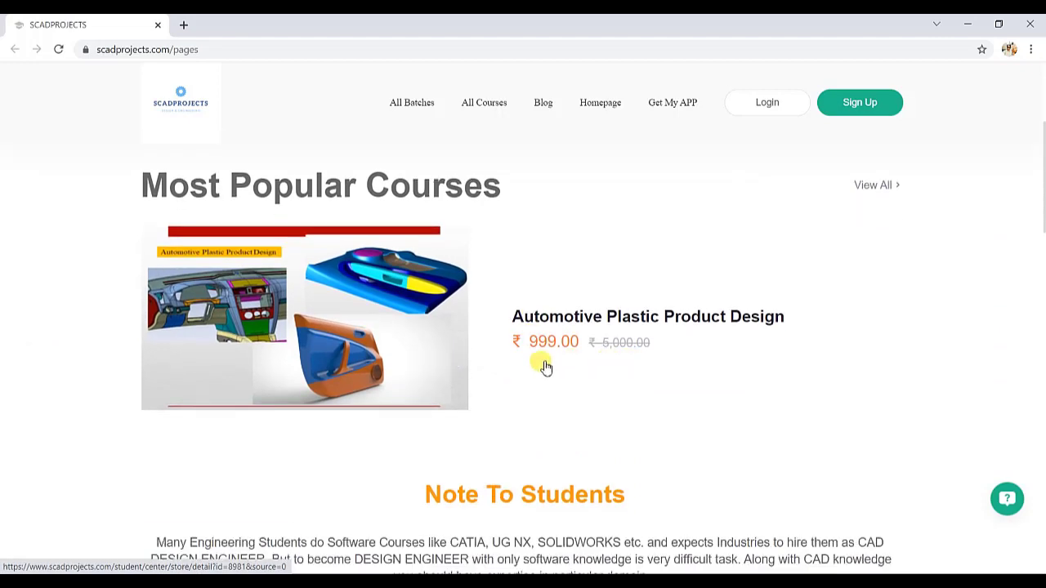
{"action": "mouse_move", "coordinate": [548, 370]}
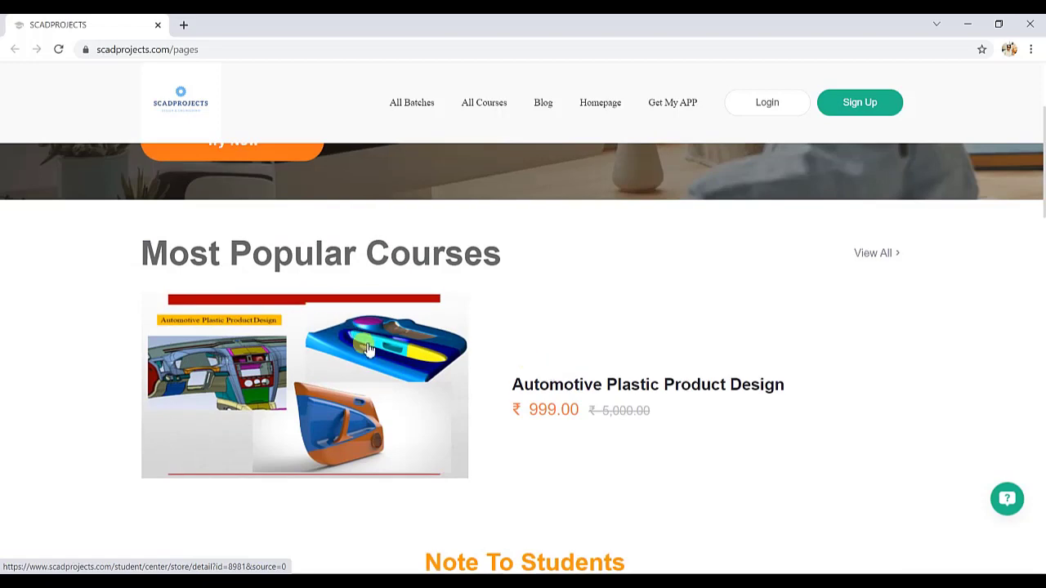
Open the Automotive Plastic Product Design course page showing 1005 learners and ₹999.00 price
{"action": "left_click", "coordinate": [368, 349]}
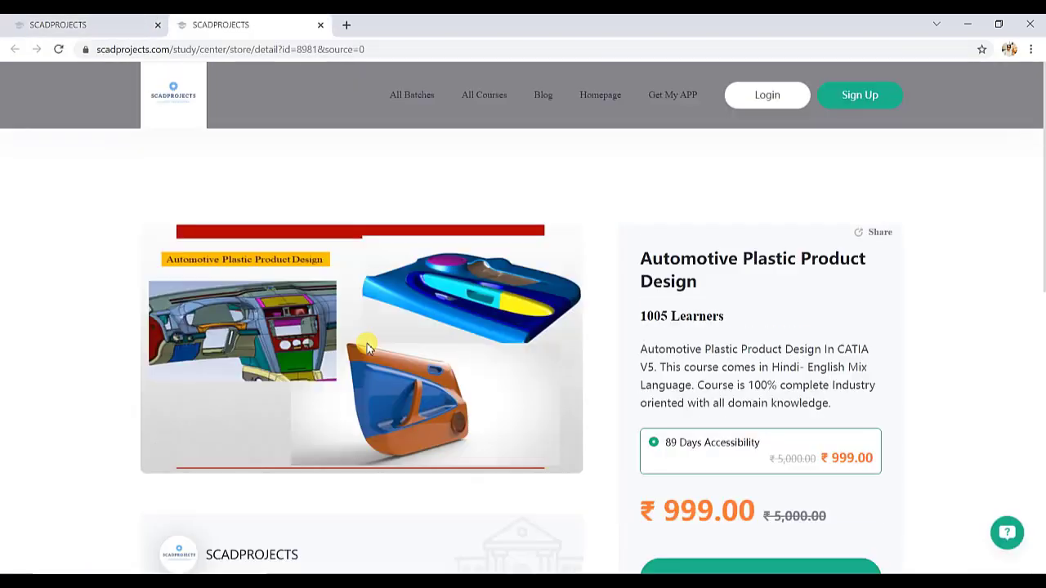
{"action": "scroll", "scroll_direction": "down", "scroll_amount": 3}
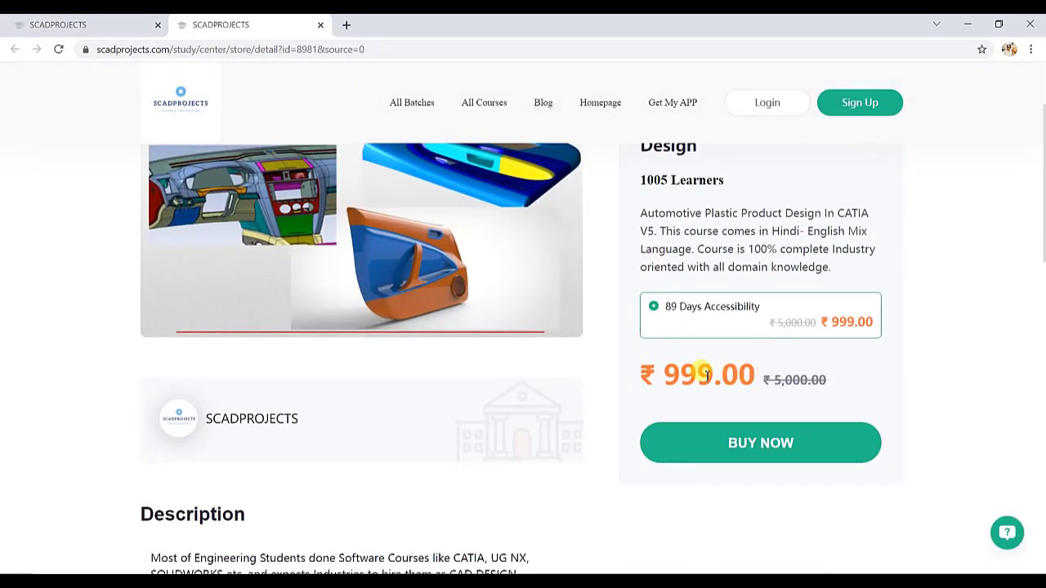
{"action": "mouse_move", "coordinate": [863, 381]}
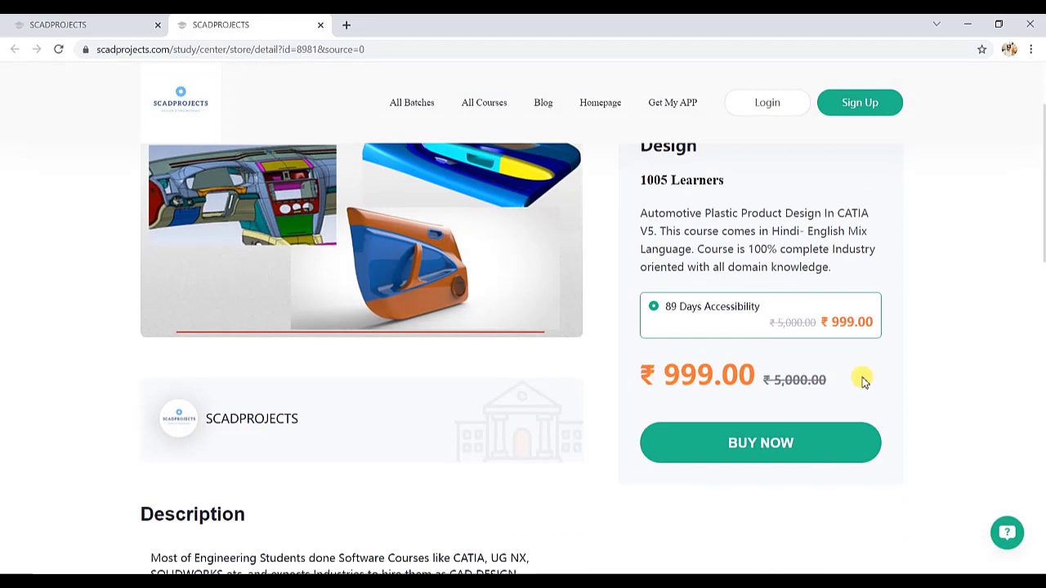
{"action": "mouse_move", "coordinate": [435, 330]}
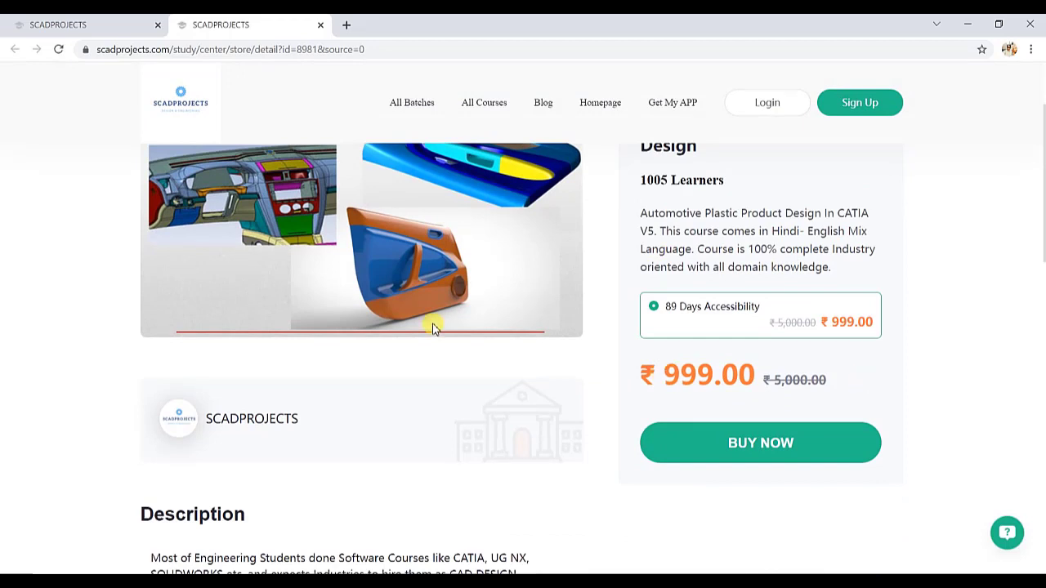
{"action": "scroll", "scroll_direction": "down", "scroll_amount": 3}
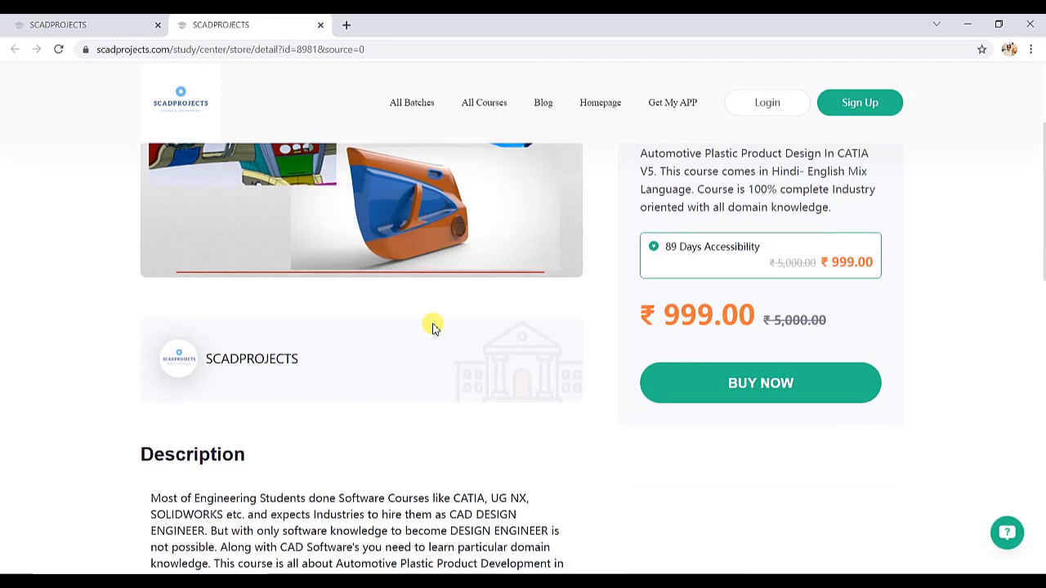
Scroll past the Description to the Course Content list of 26 chapters and 61 items
{"action": "scroll", "scroll_direction": "down", "scroll_amount": 3}
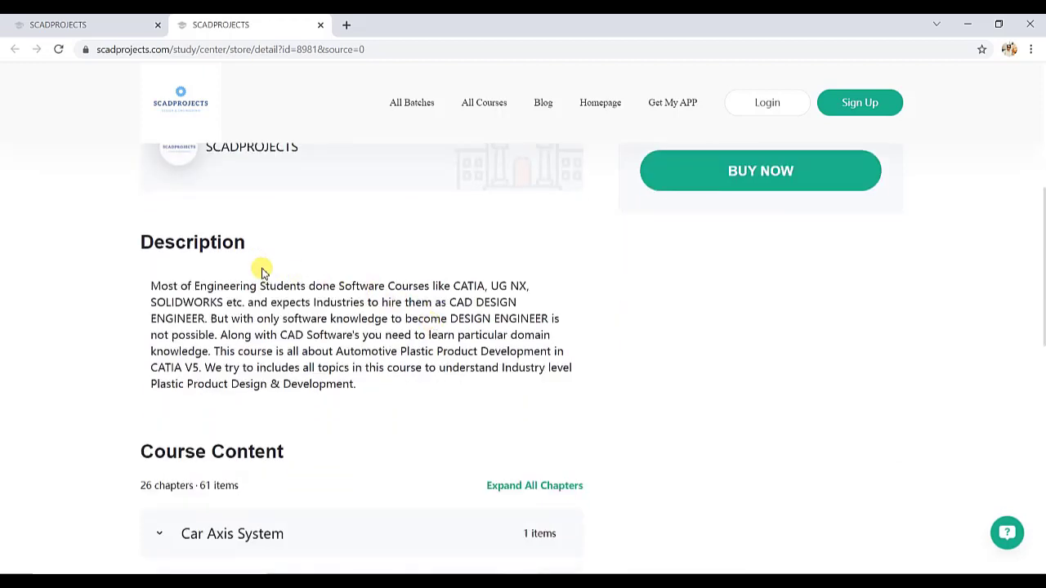
{"action": "scroll", "scroll_direction": "down", "scroll_amount": 3}
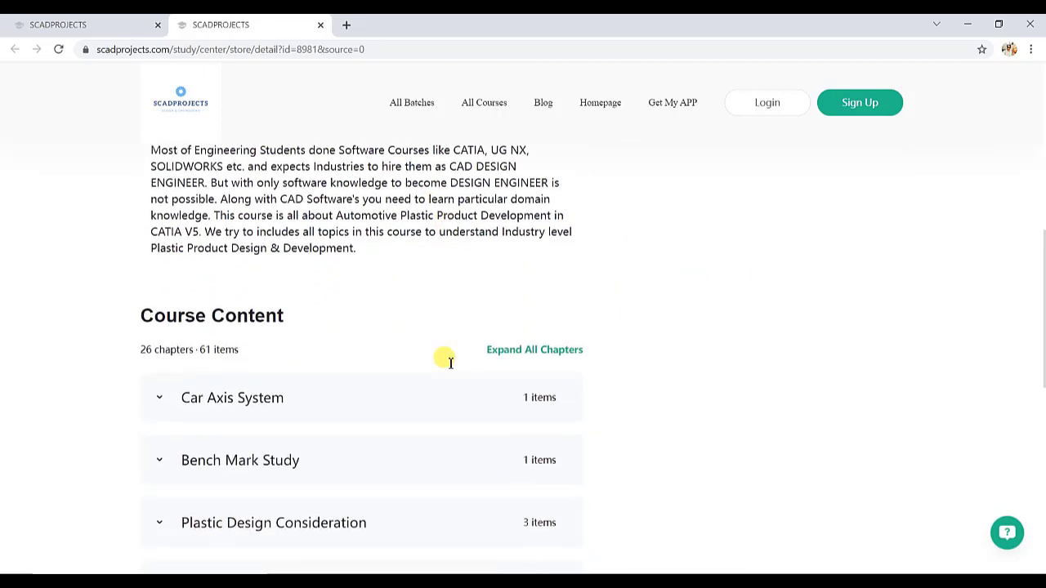
{"action": "scroll", "scroll_direction": "down", "scroll_amount": 3}
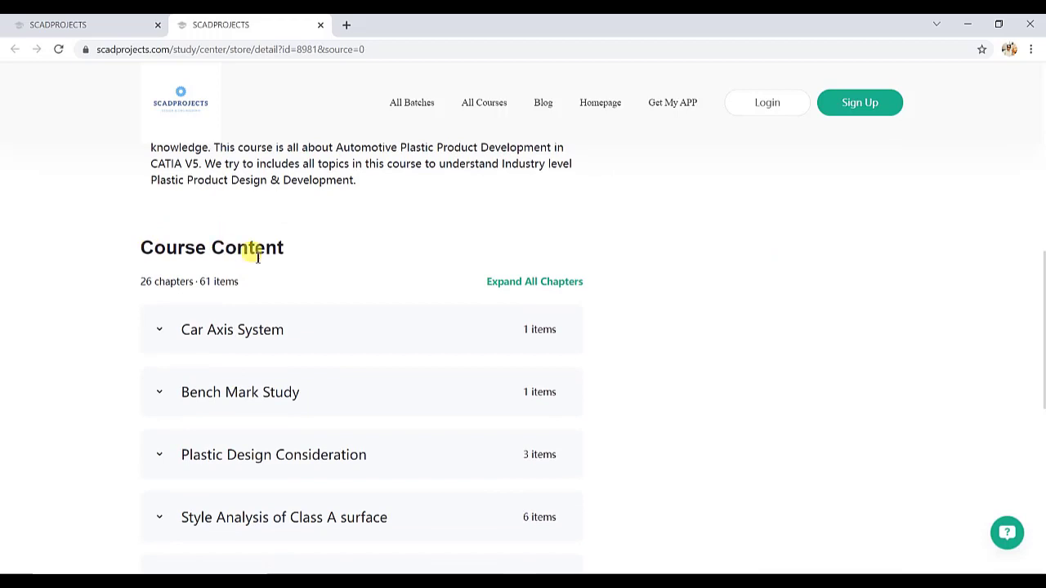
{"action": "scroll", "scroll_direction": "down", "scroll_amount": 3}
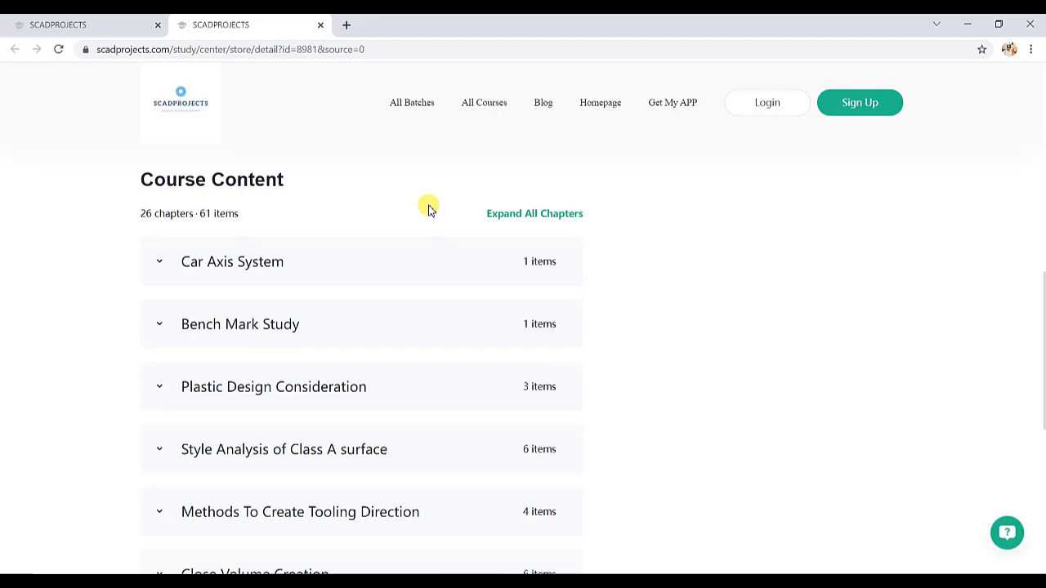
{"action": "scroll", "scroll_direction": "down", "scroll_amount": 3}
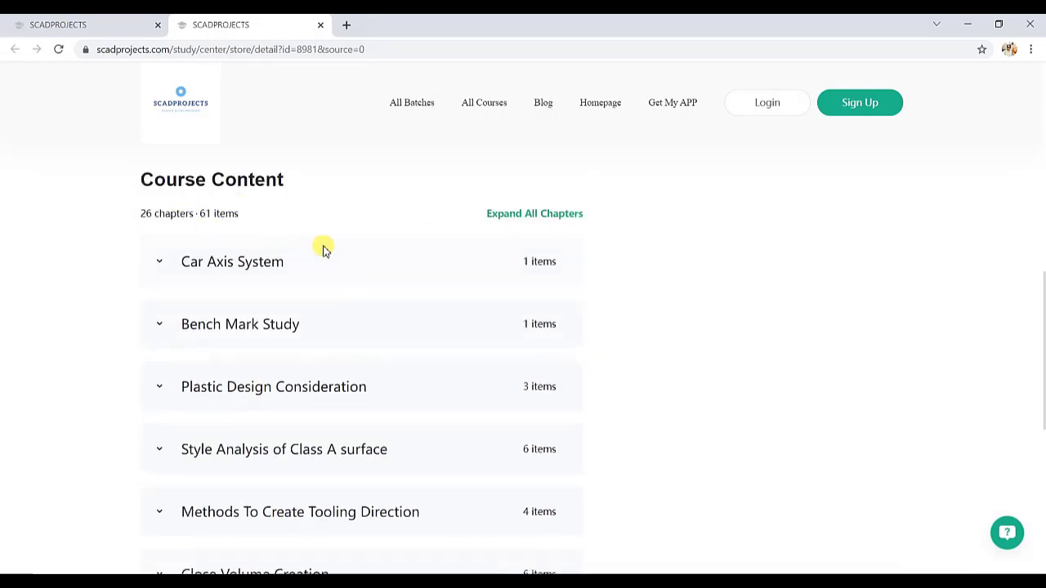
{"action": "scroll", "scroll_direction": "down", "scroll_amount": 3}
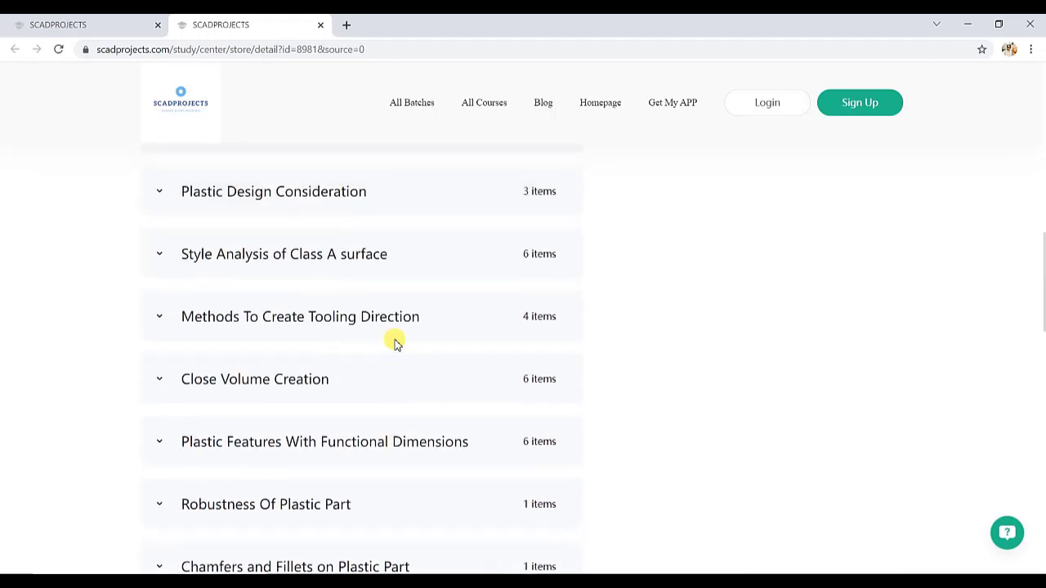
{"action": "scroll", "scroll_direction": "up", "scroll_amount": 3}
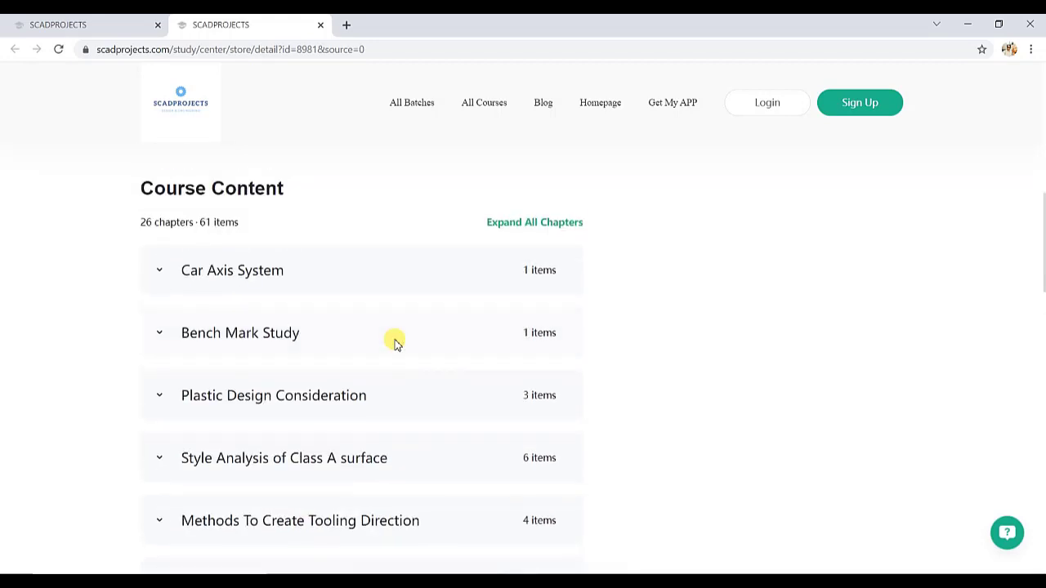
{"action": "scroll", "scroll_direction": "down", "scroll_amount": 3}
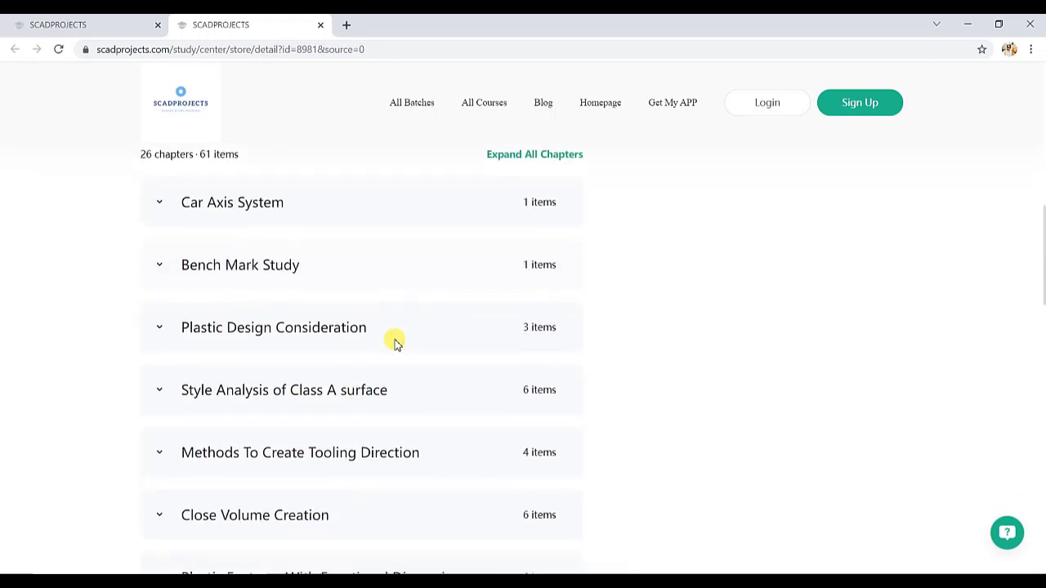
{"action": "mouse_move", "coordinate": [206, 284]}
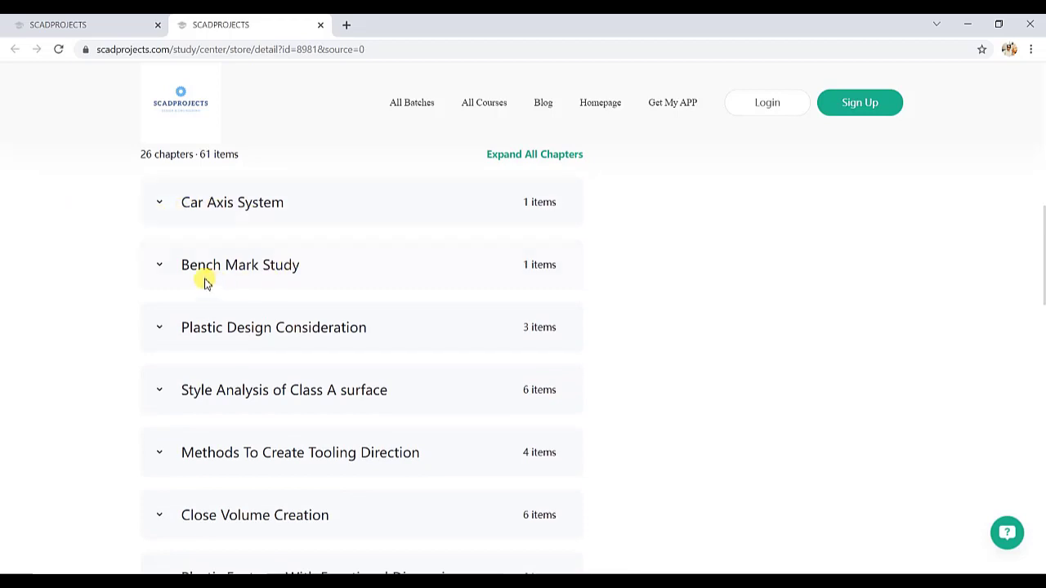
{"action": "scroll", "scroll_direction": "down", "scroll_amount": 3}
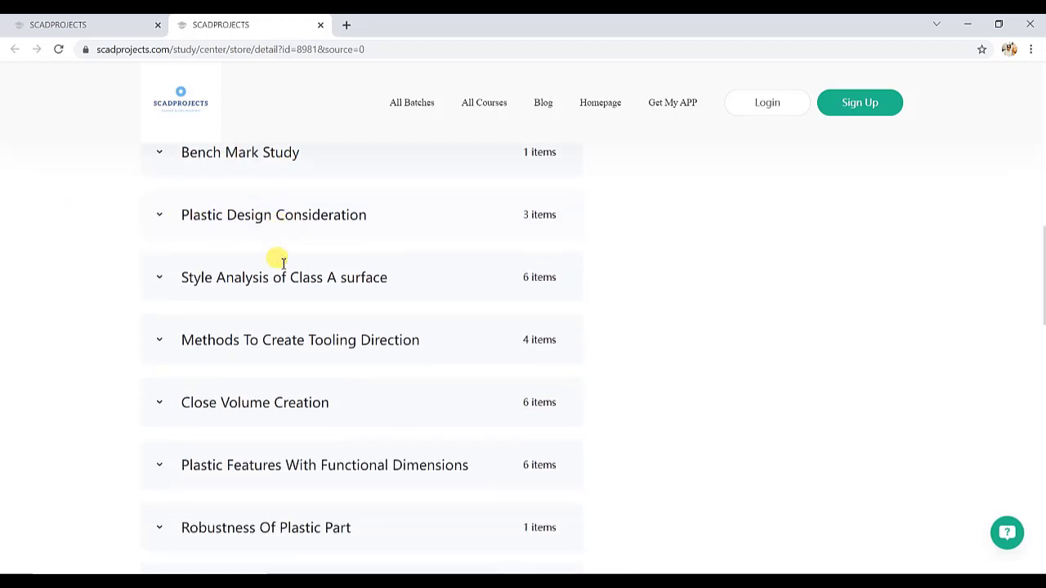
{"action": "scroll", "scroll_direction": "down", "scroll_amount": 3}
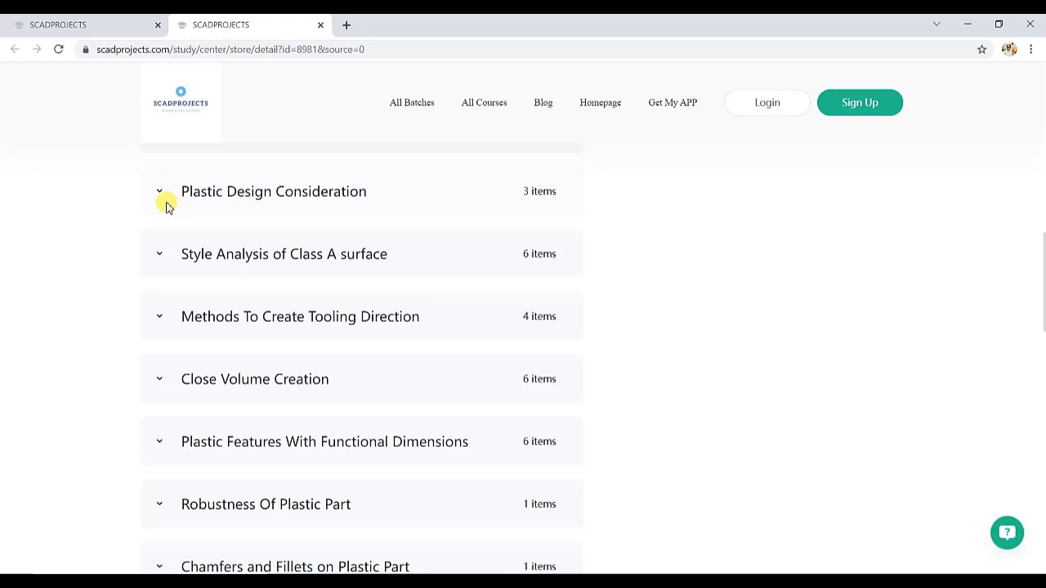
Expand Plastic Design Consideration to reveal its three items including the free Top 10 plastic design lesson
{"action": "left_click", "coordinate": [160, 191]}
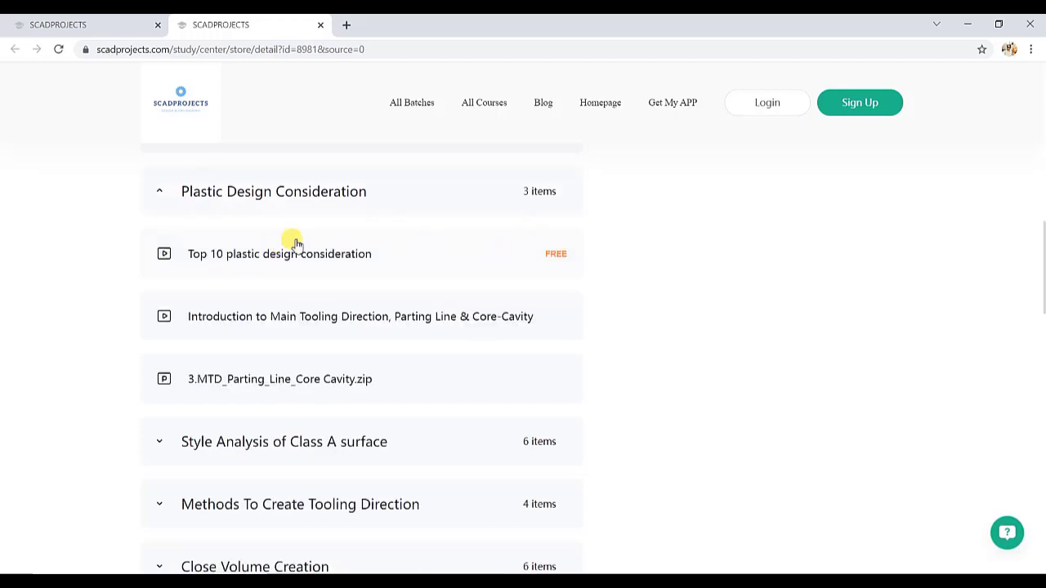
{"action": "mouse_move", "coordinate": [346, 285]}
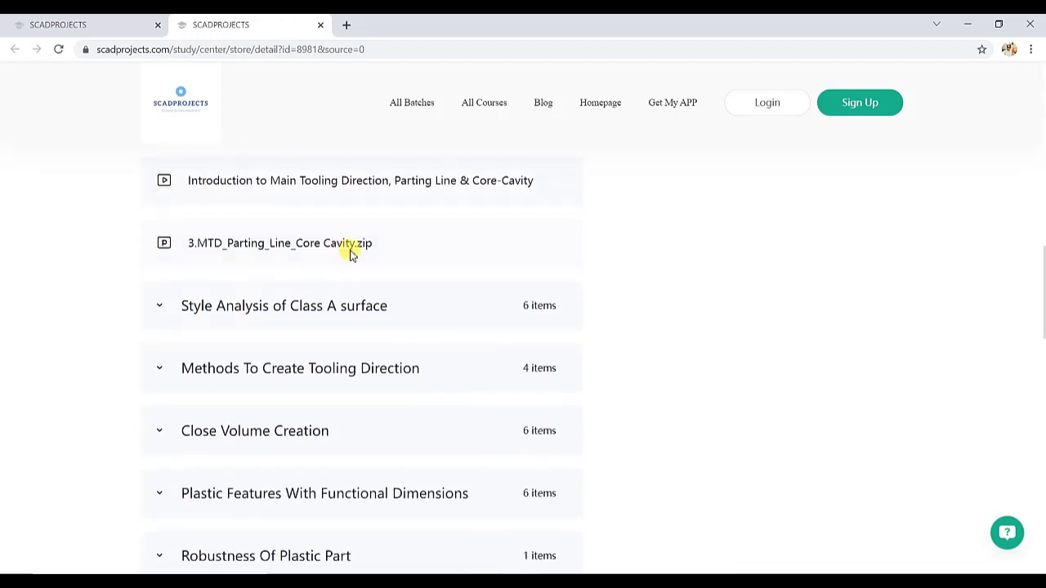
{"action": "scroll", "scroll_direction": "down", "scroll_amount": 3}
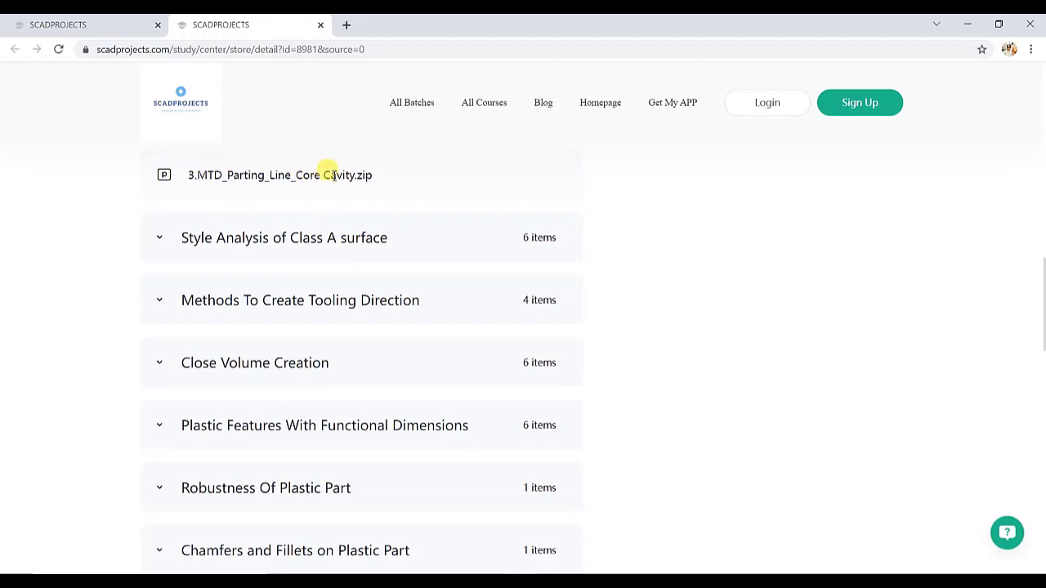
{"action": "mouse_move", "coordinate": [484, 179]}
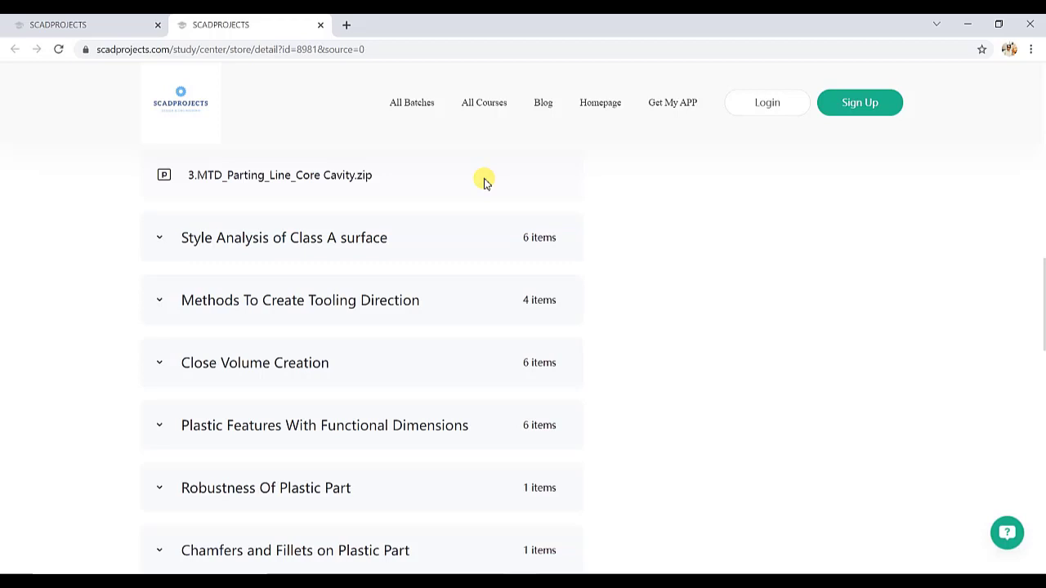
Expand the Style Analysis of Class A surface chapter and scroll through its lessons
{"action": "left_click", "coordinate": [160, 237]}
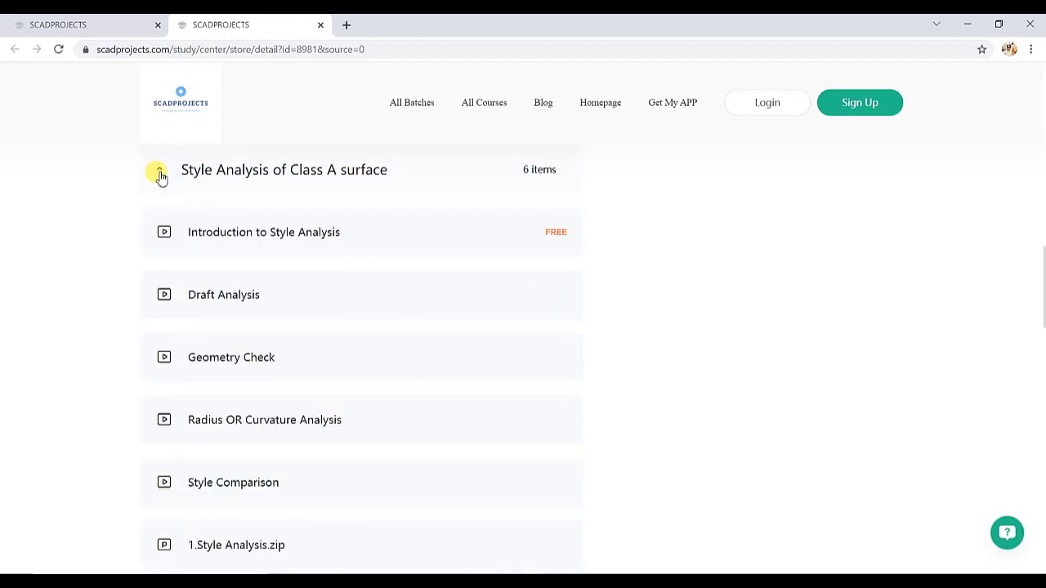
{"action": "scroll", "scroll_direction": "down", "scroll_amount": 3}
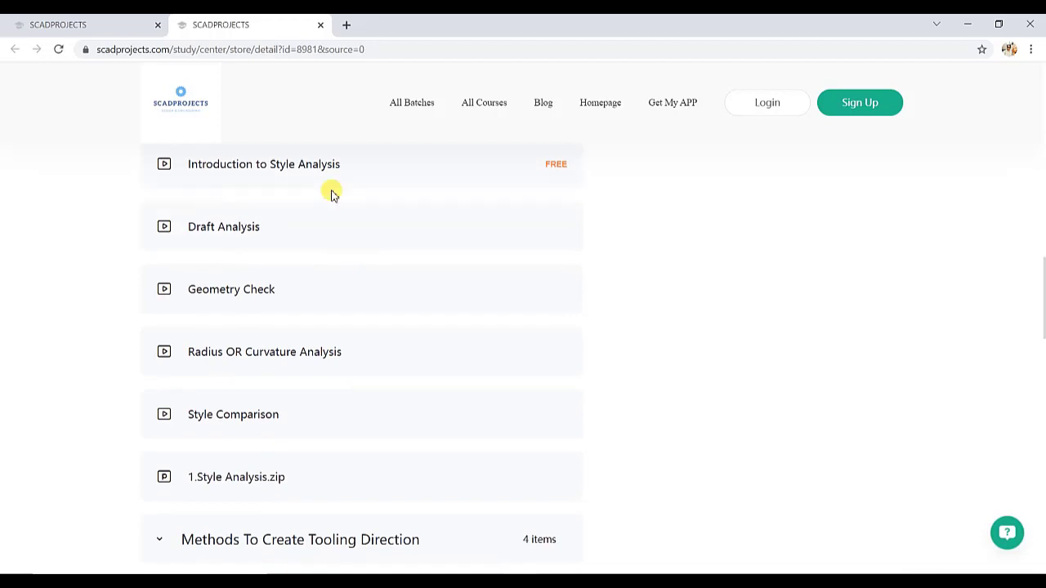
{"action": "scroll", "scroll_direction": "up", "scroll_amount": 3}
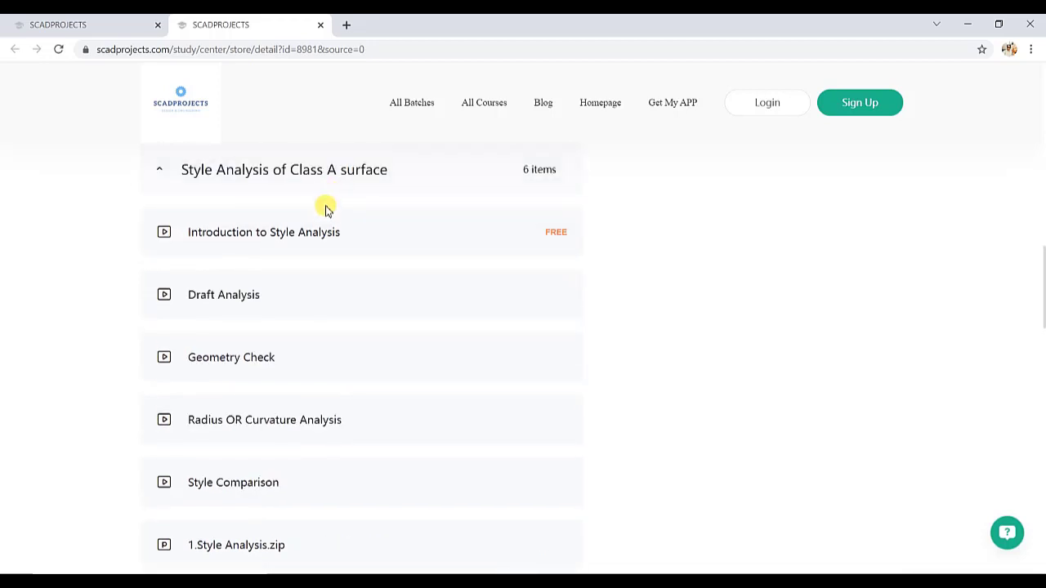
{"action": "scroll", "scroll_direction": "down", "scroll_amount": 3}
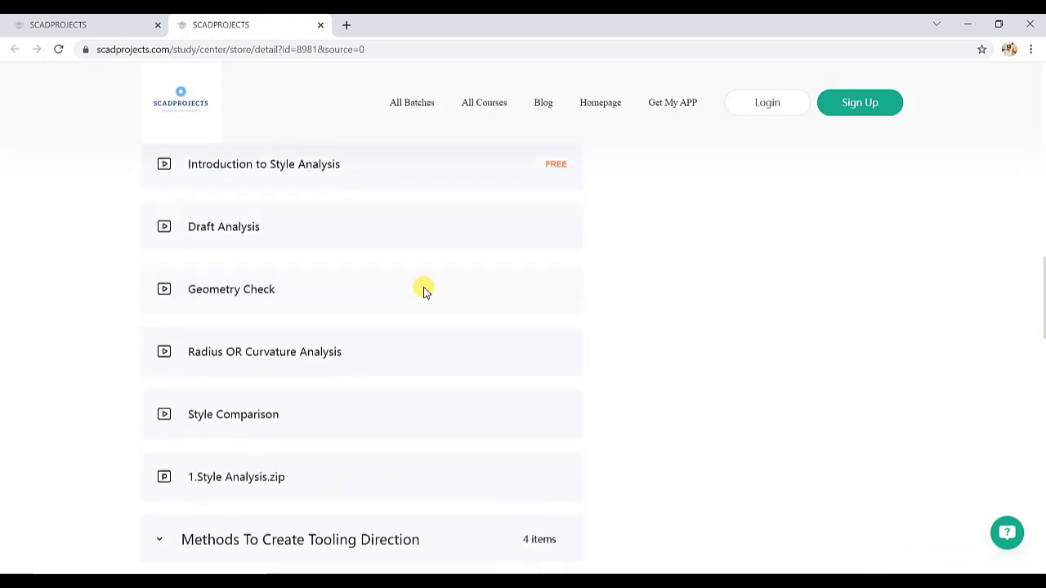
{"action": "scroll", "scroll_direction": "down", "scroll_amount": 3}
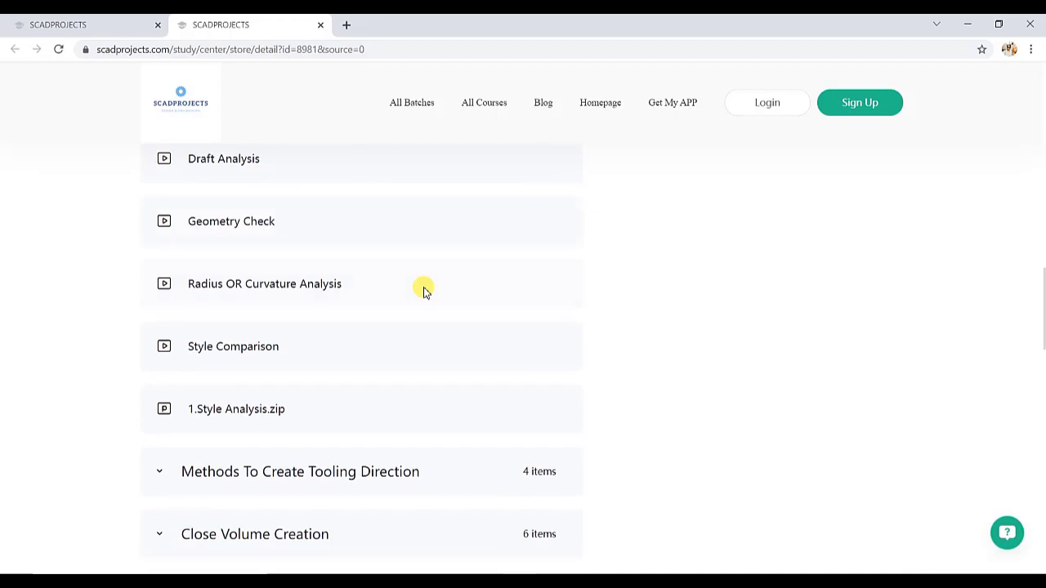
{"action": "mouse_move", "coordinate": [229, 190]}
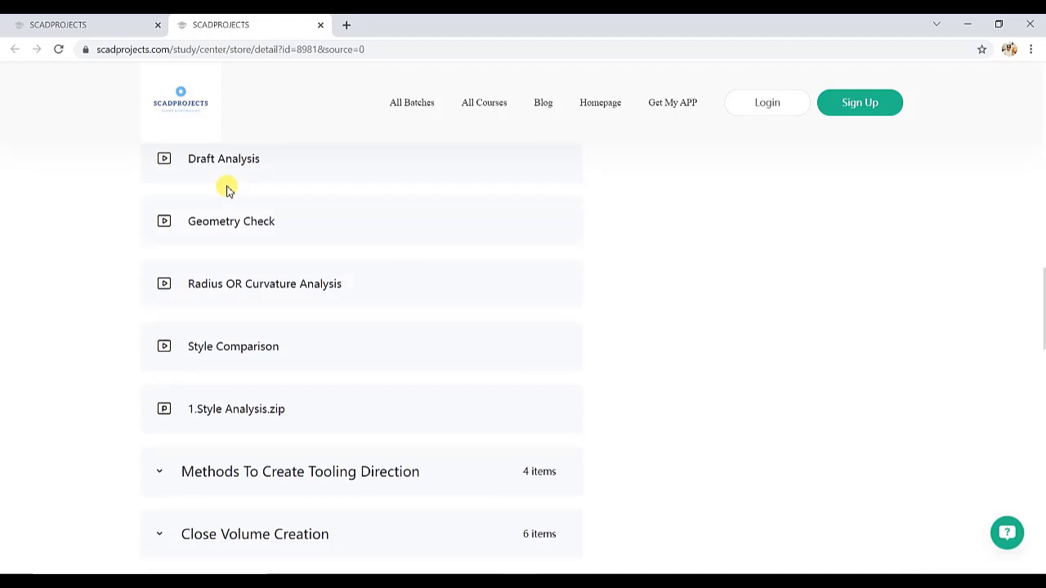
{"action": "mouse_move", "coordinate": [484, 307]}
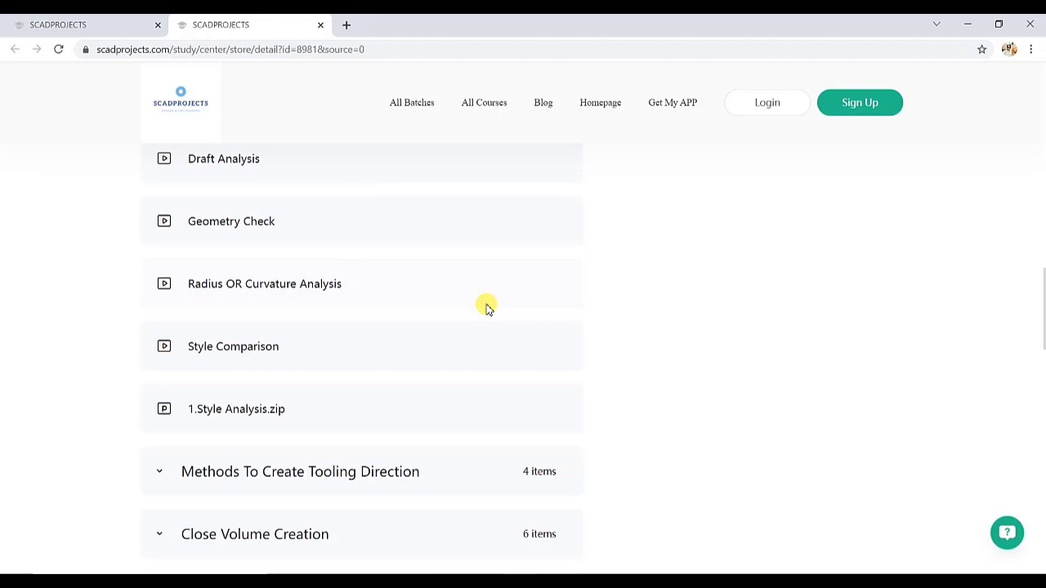
{"action": "scroll", "scroll_direction": "down", "scroll_amount": 3}
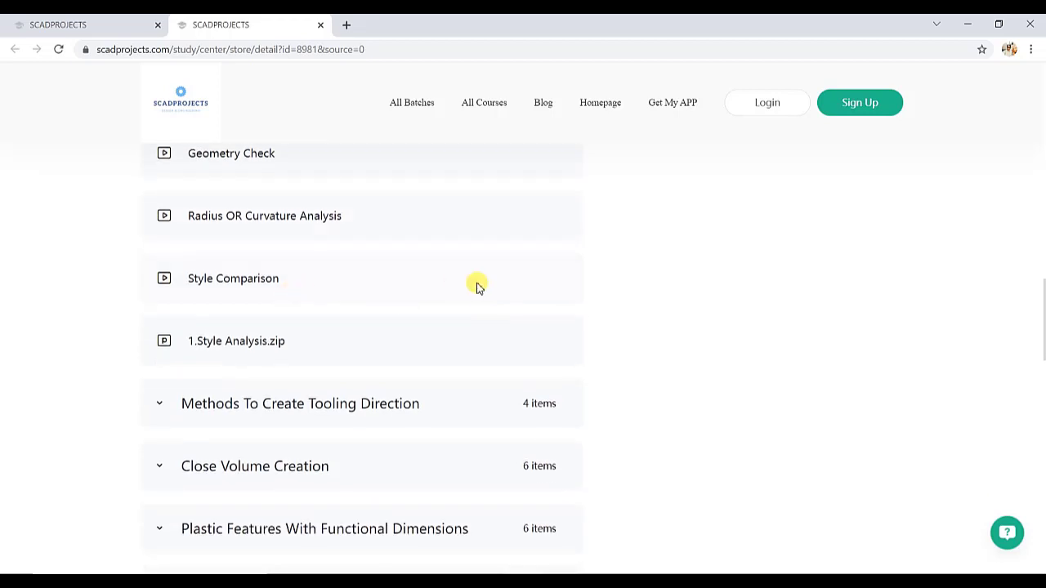
{"action": "scroll", "scroll_direction": "down", "scroll_amount": 3}
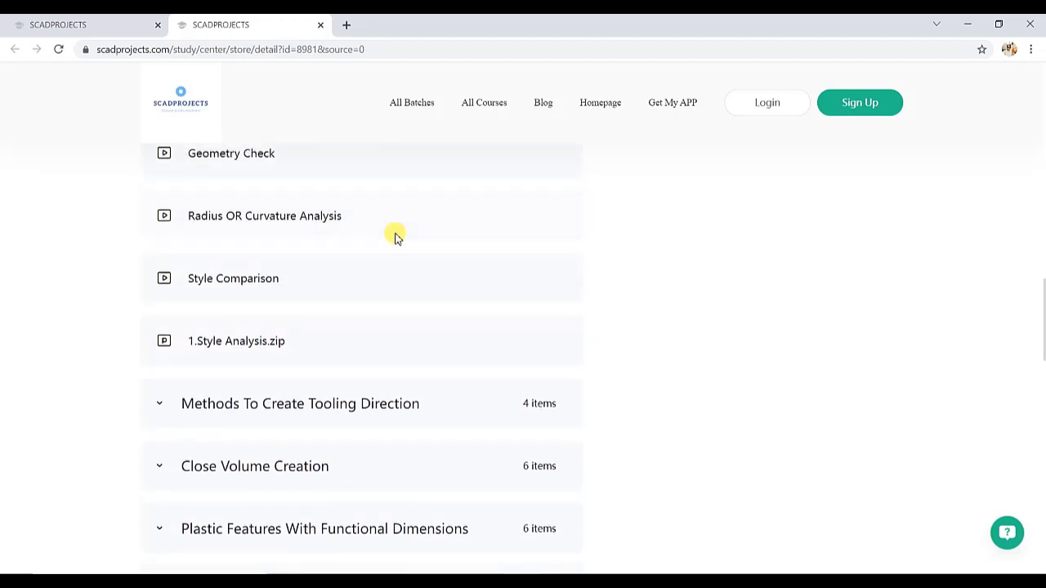
{"action": "mouse_move", "coordinate": [343, 232]}
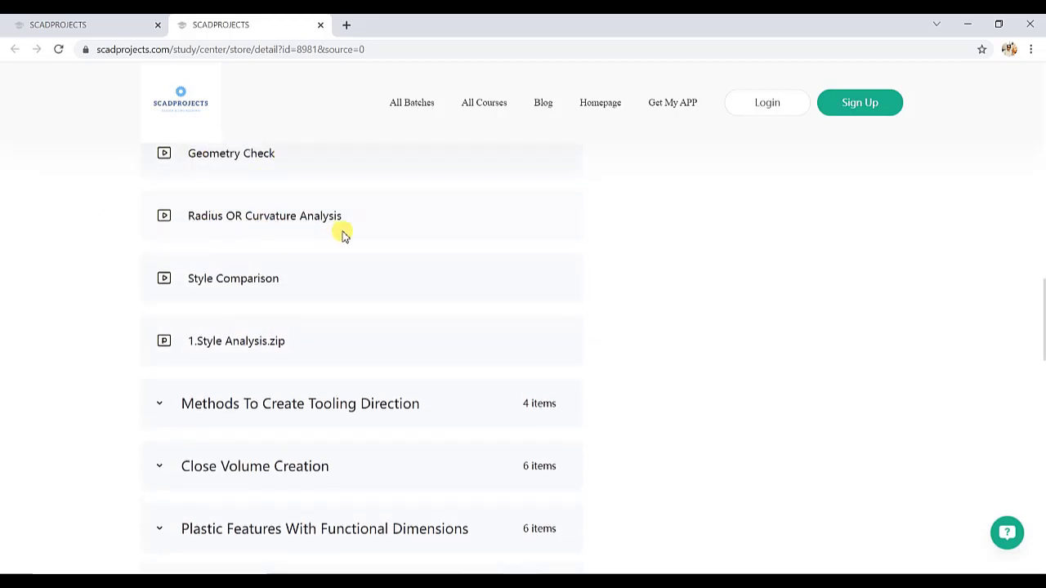
{"action": "mouse_move", "coordinate": [254, 215]}
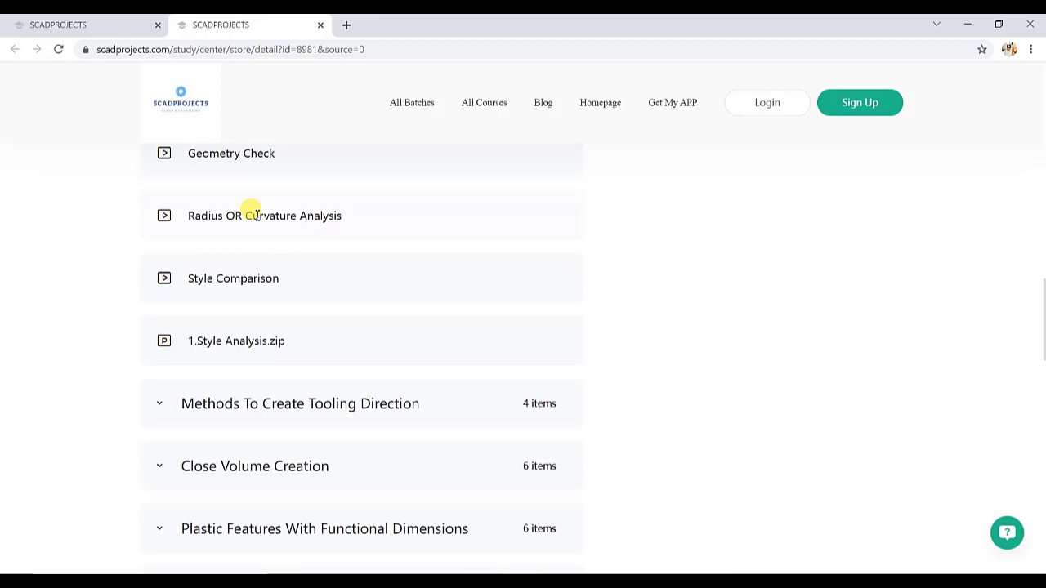
{"action": "mouse_move", "coordinate": [285, 236]}
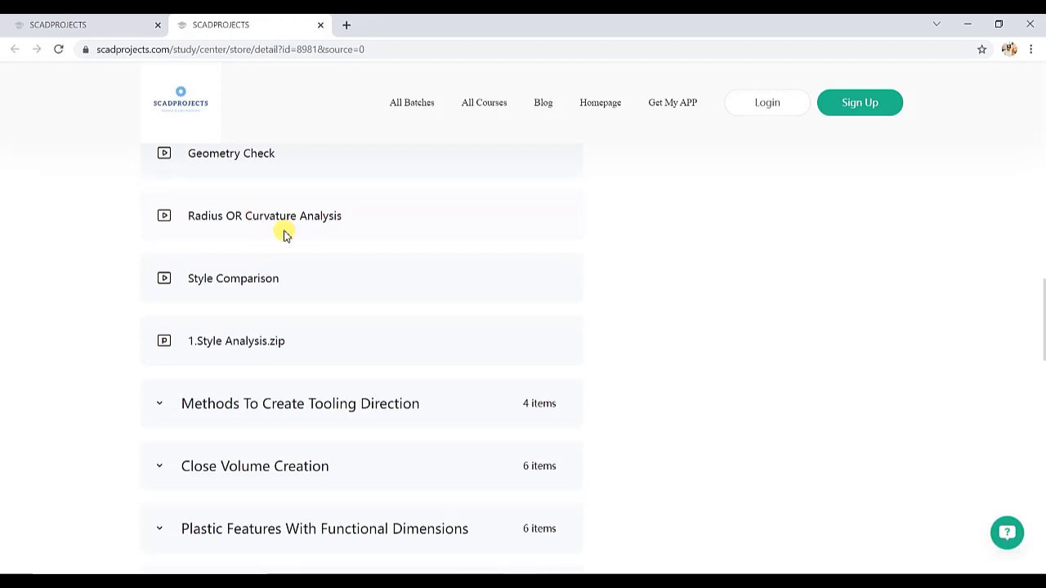
{"action": "scroll", "scroll_direction": "down", "scroll_amount": 3}
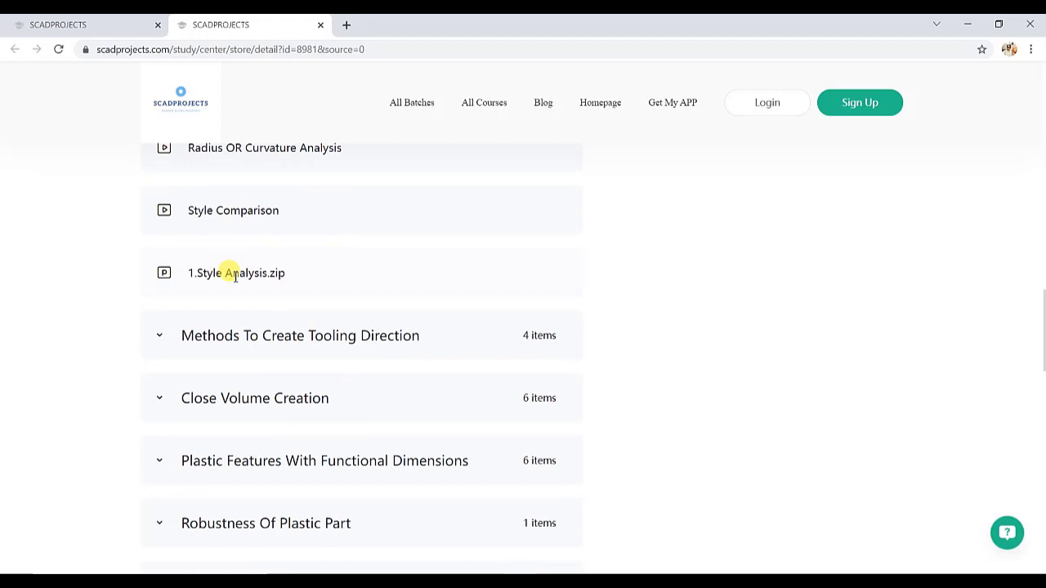
{"action": "scroll", "scroll_direction": "down", "scroll_amount": 3}
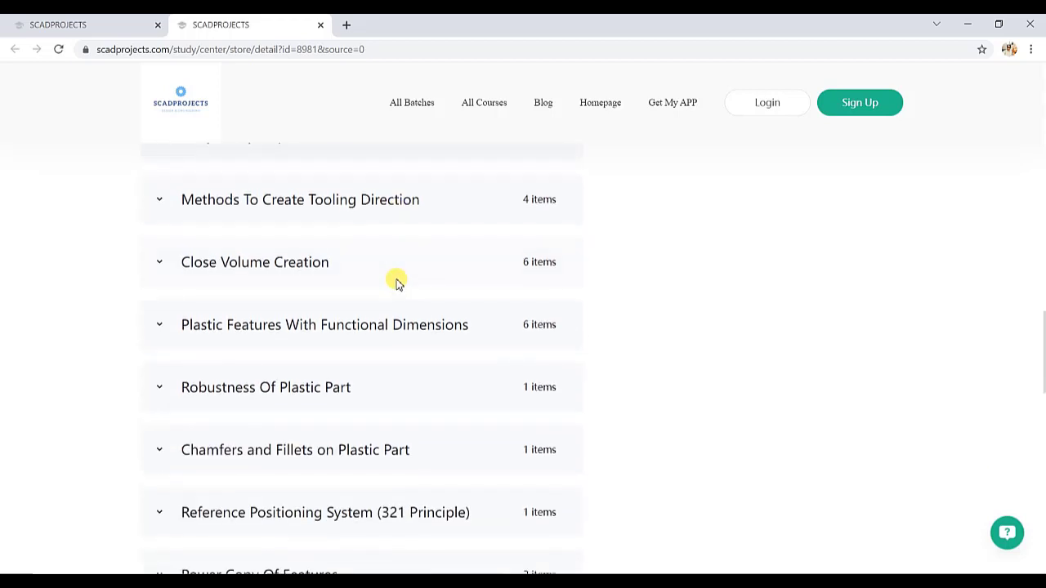
{"action": "mouse_move", "coordinate": [157, 209]}
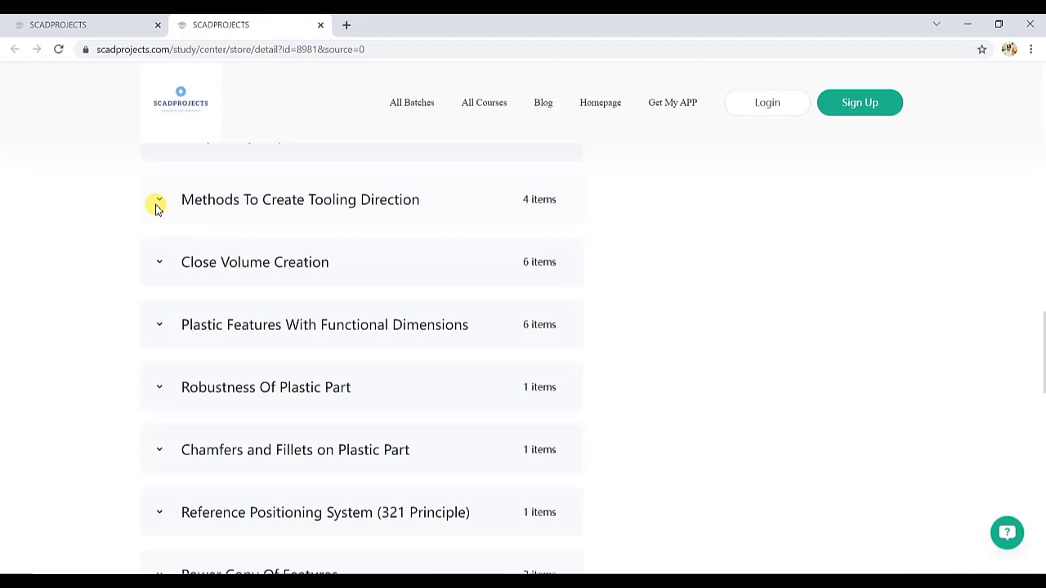
Expand Methods To Create Tooling Direction to reveal Inertia Method and Trial And Error Method lessons
{"action": "left_click", "coordinate": [158, 199]}
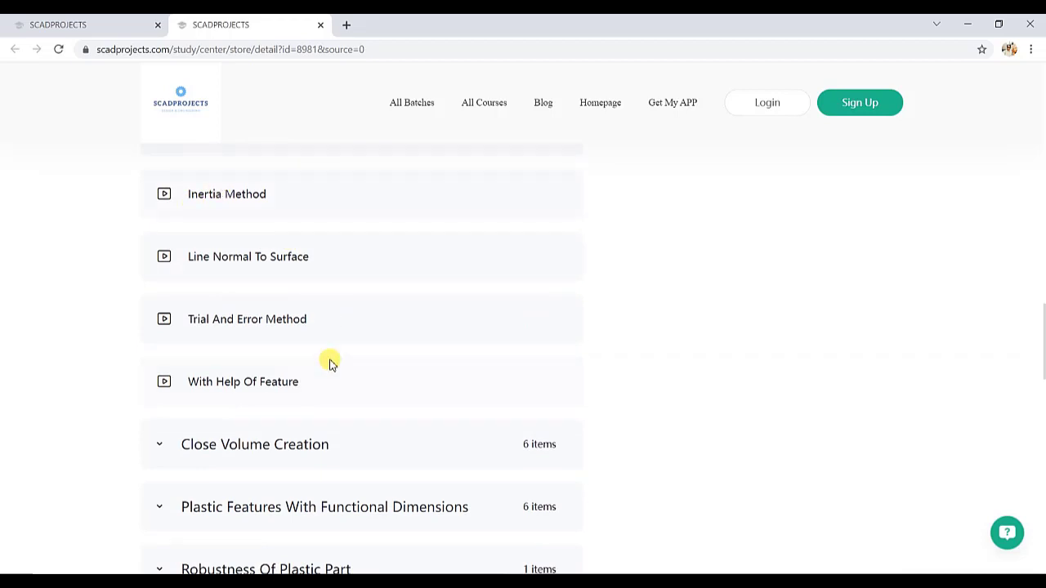
{"action": "scroll", "scroll_direction": "down", "scroll_amount": 3}
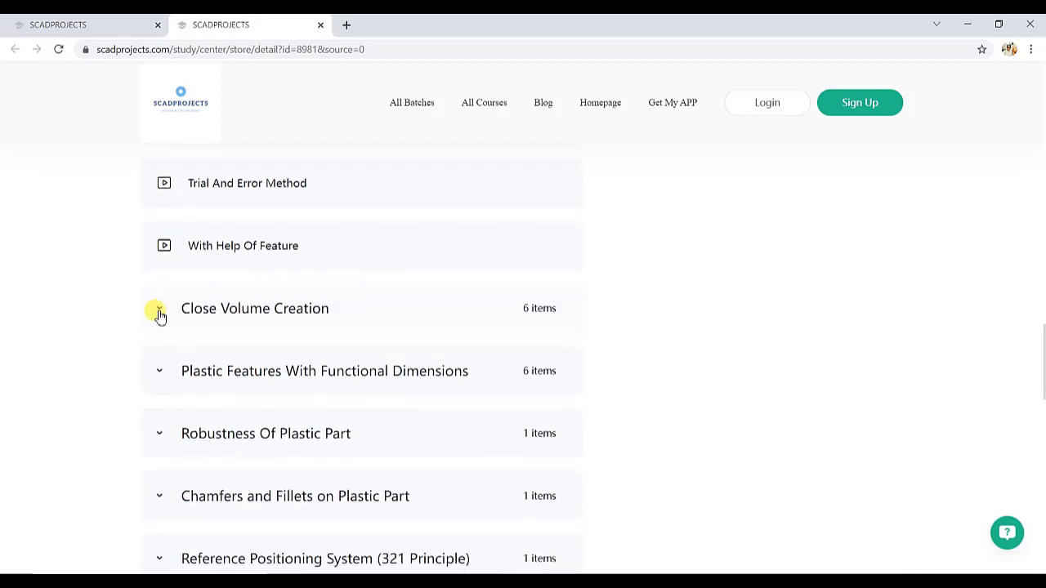
Expand Close Volume Creation listing Specification Tree Creation (free) and Close Volume 1–5
{"action": "left_click", "coordinate": [159, 314]}
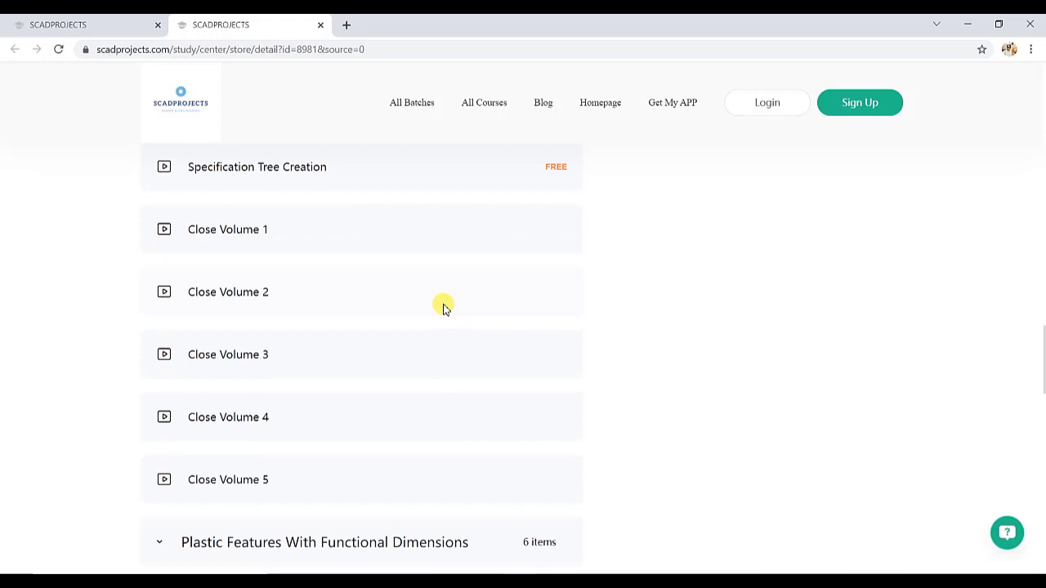
{"action": "mouse_move", "coordinate": [405, 456]}
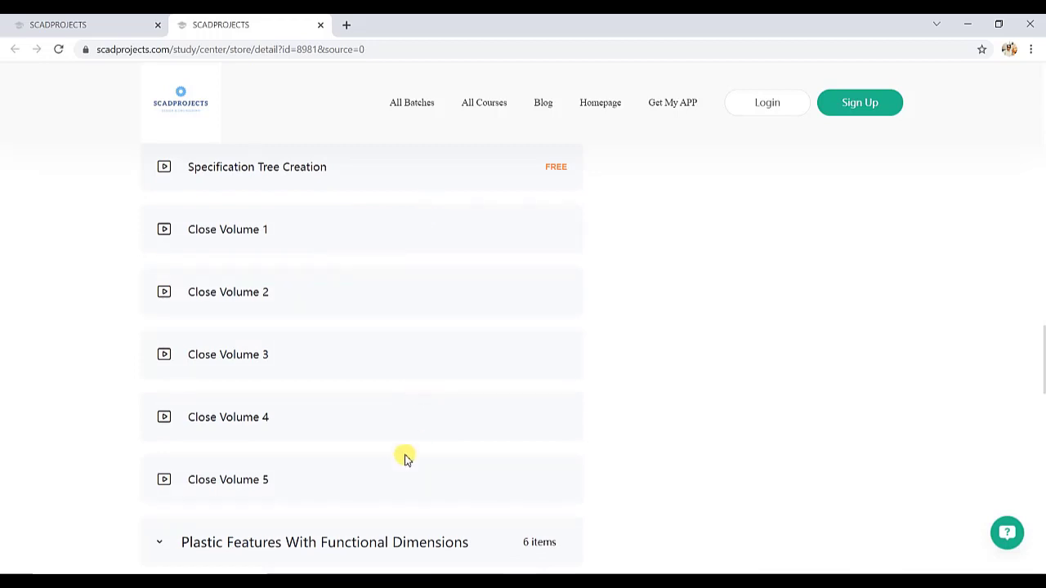
{"action": "mouse_move", "coordinate": [395, 264]}
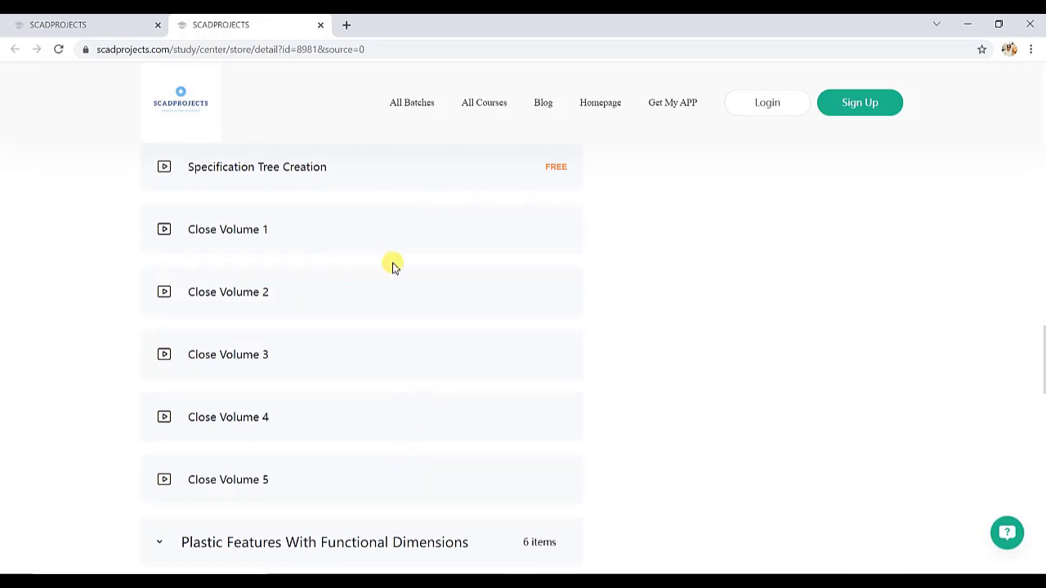
{"action": "mouse_move", "coordinate": [373, 354]}
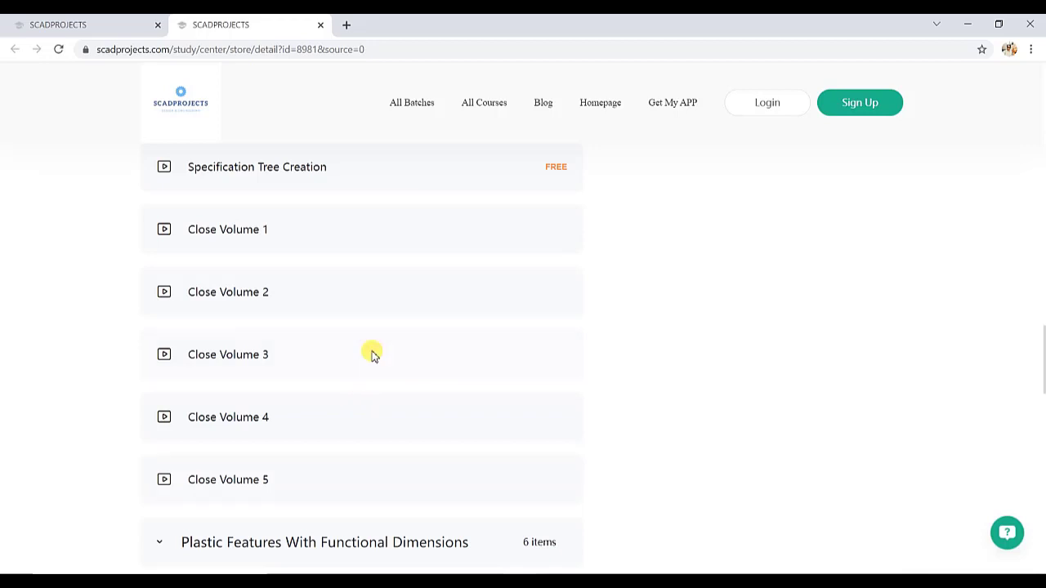
{"action": "scroll", "scroll_direction": "down", "scroll_amount": 3}
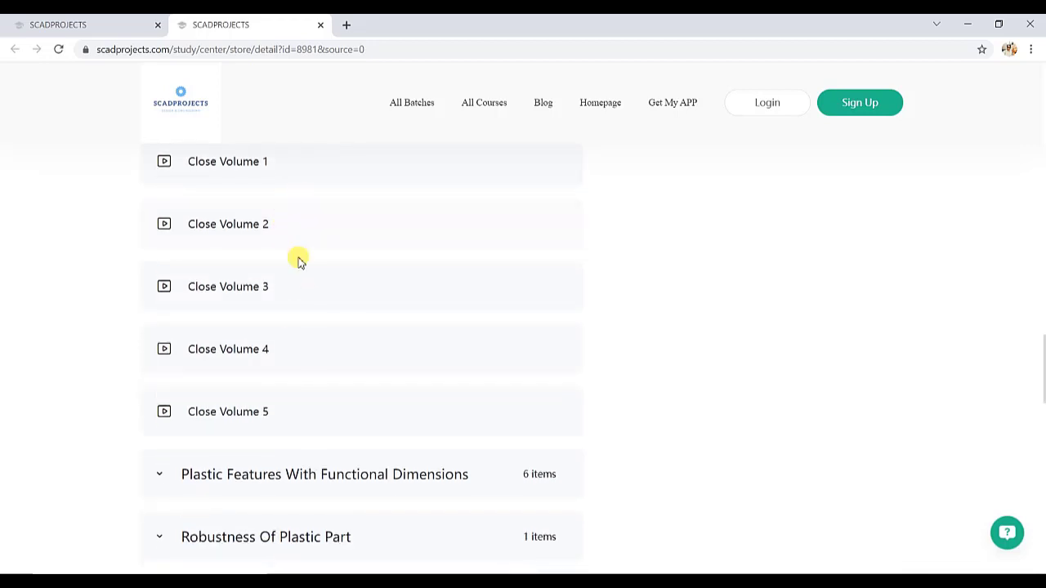
{"action": "mouse_move", "coordinate": [392, 419]}
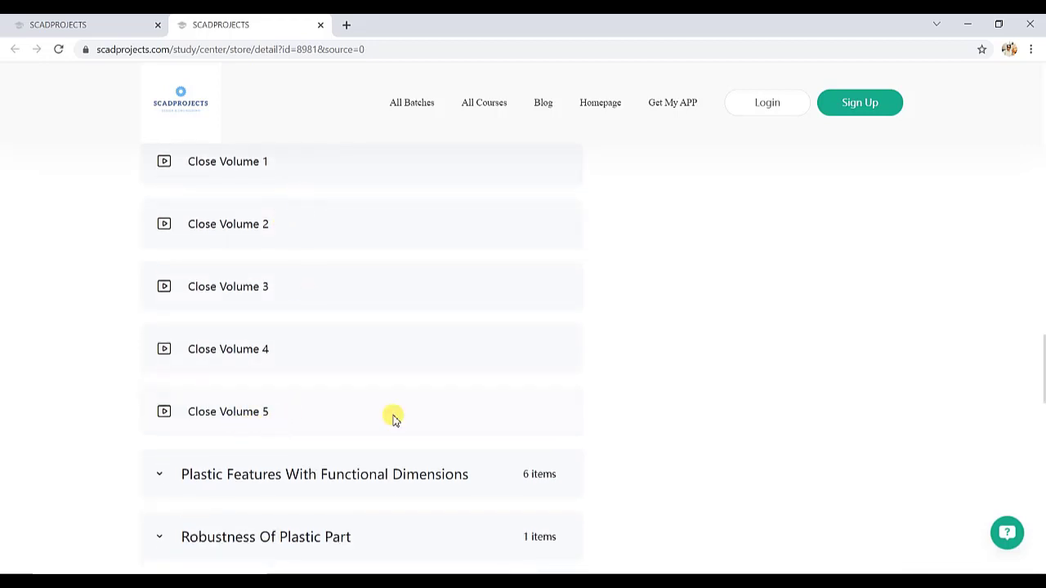
{"action": "scroll", "scroll_direction": "down", "scroll_amount": 3}
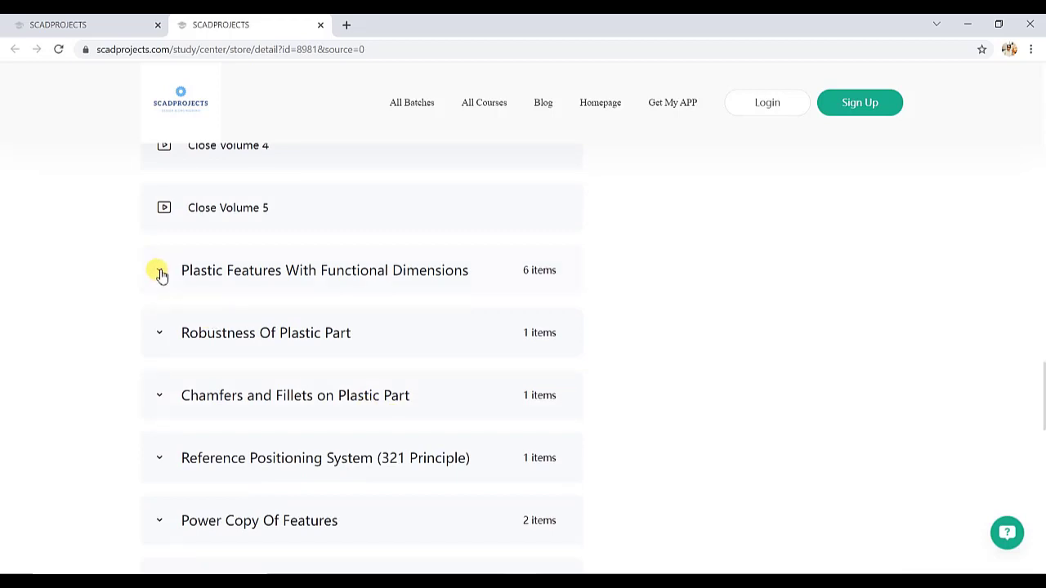
Expand Plastic Features With Functional Dimensions showing Snap, Screw Boss, Locators, Clip Tower and Dog House
{"action": "left_click", "coordinate": [160, 274]}
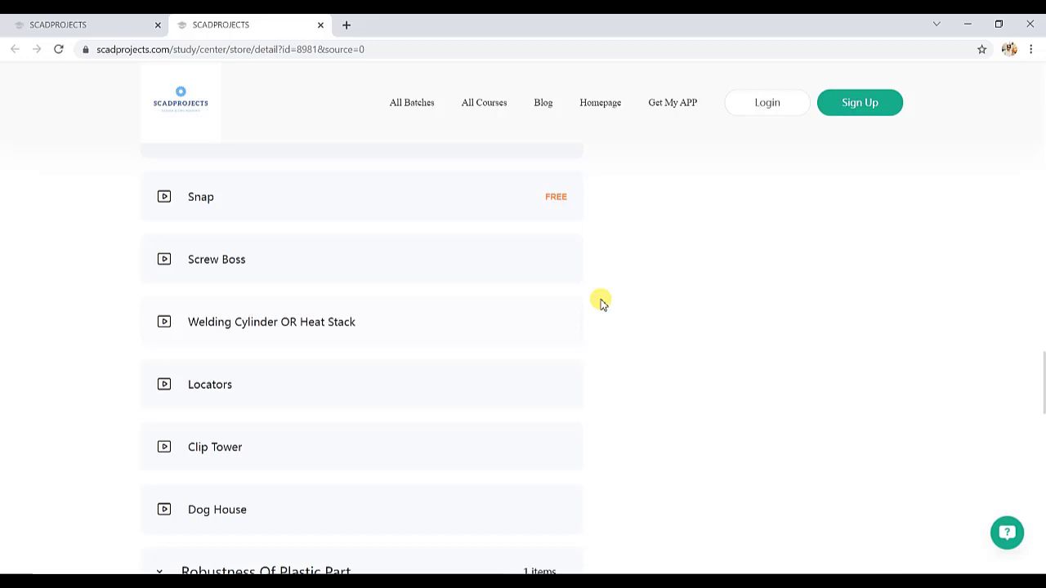
{"action": "mouse_move", "coordinate": [543, 216]}
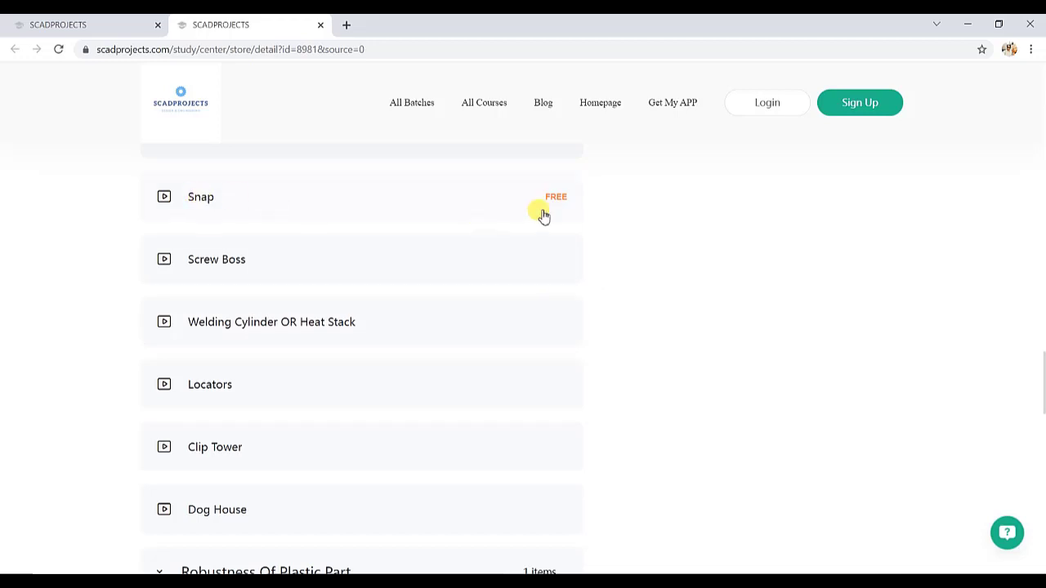
{"action": "mouse_move", "coordinate": [206, 351]}
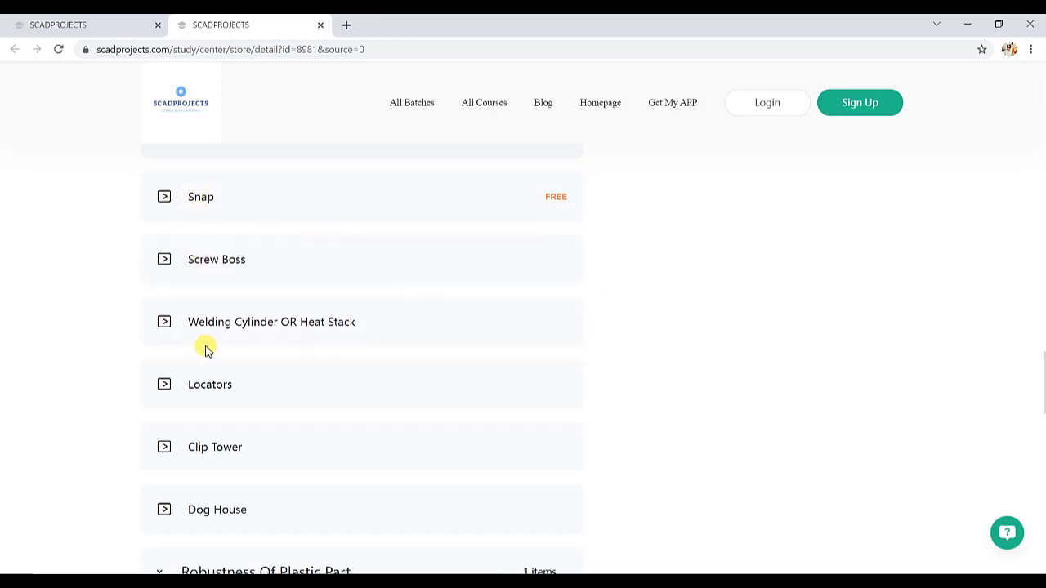
{"action": "scroll", "scroll_direction": "down", "scroll_amount": 3}
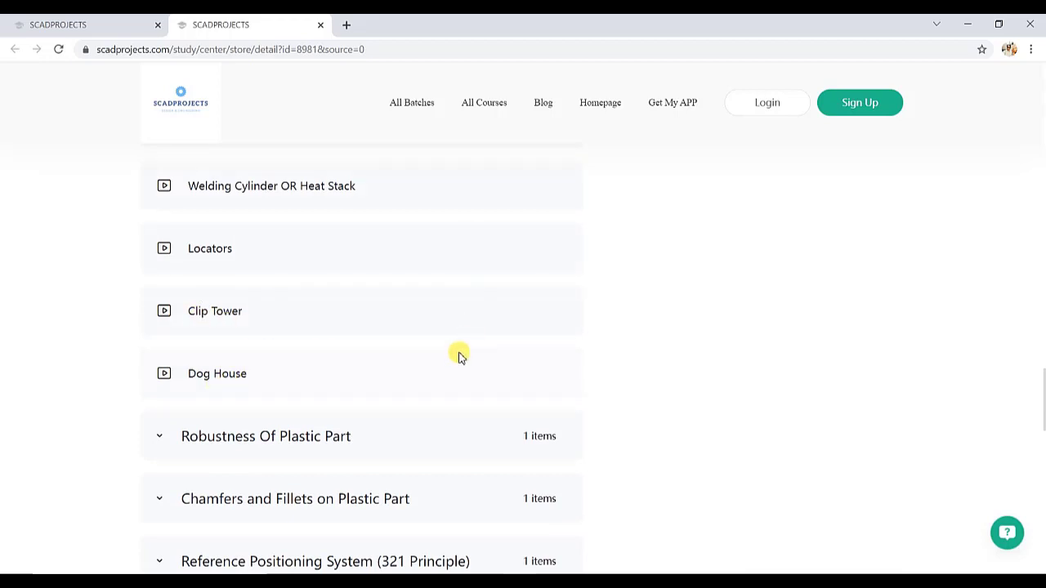
{"action": "mouse_move", "coordinate": [363, 267]}
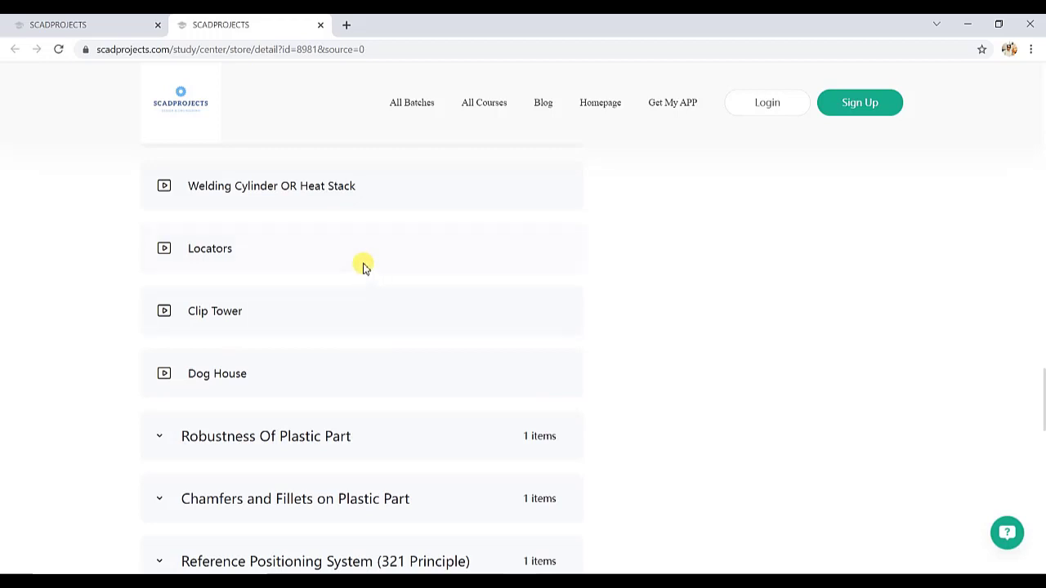
{"action": "scroll", "scroll_direction": "down", "scroll_amount": 3}
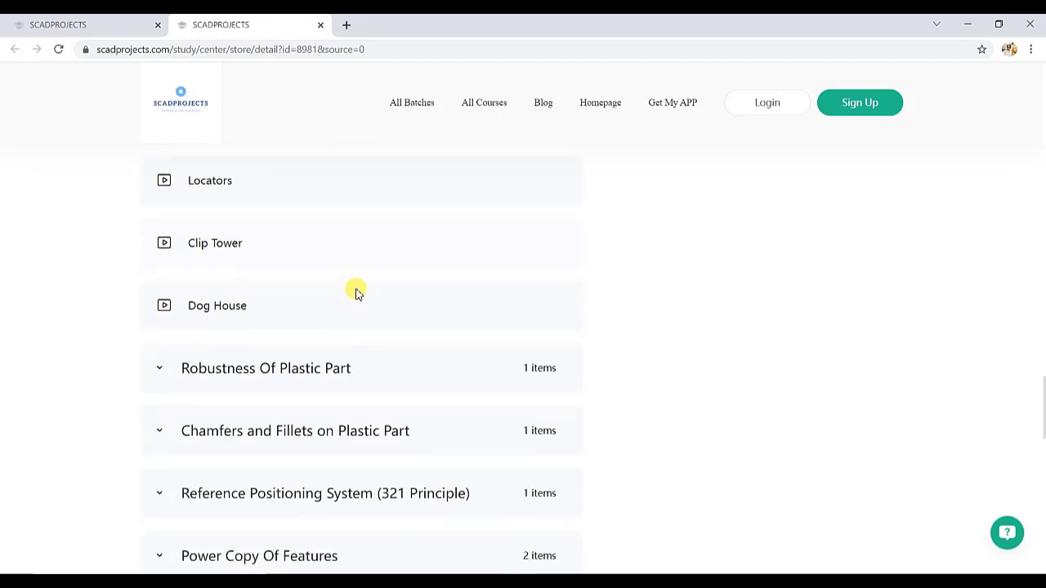
{"action": "scroll", "scroll_direction": "down", "scroll_amount": 3}
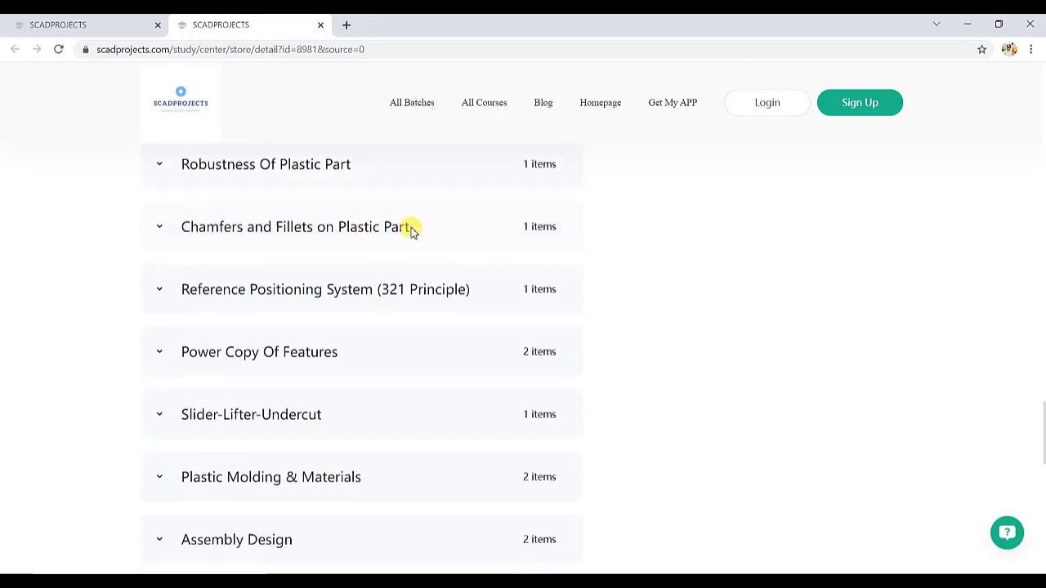
{"action": "mouse_move", "coordinate": [304, 167]}
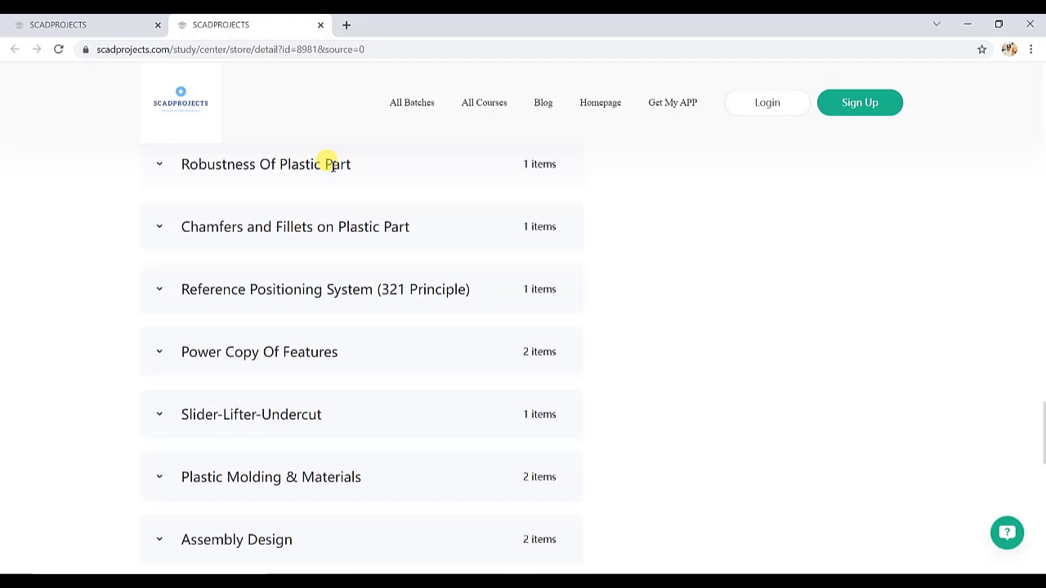
{"action": "mouse_move", "coordinate": [369, 198]}
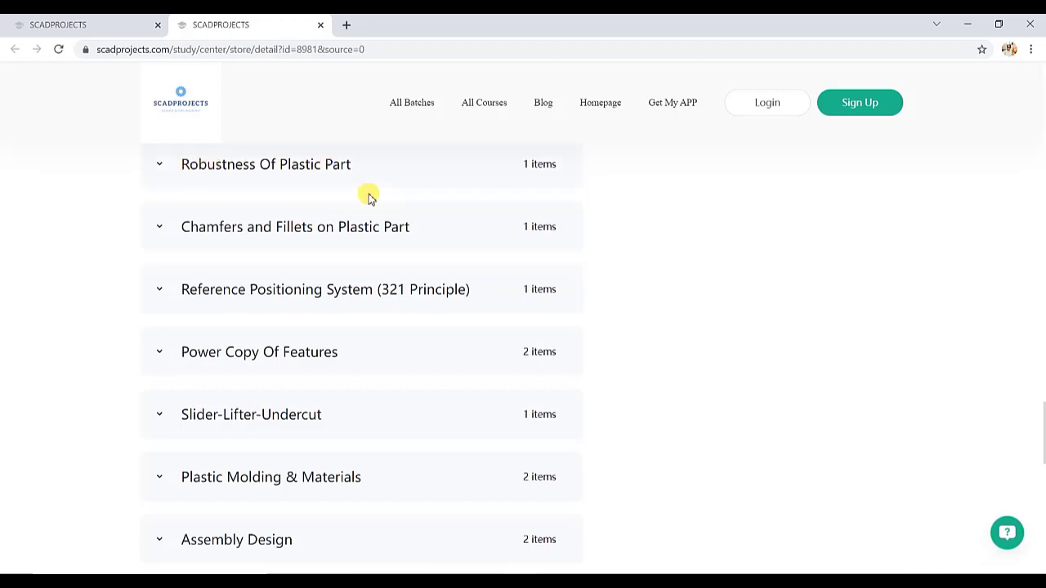
Scroll down the chapters past Power Copy Of Features to Assembly Design and File Cleaning & Conversion
{"action": "scroll", "scroll_direction": "down", "scroll_amount": 3}
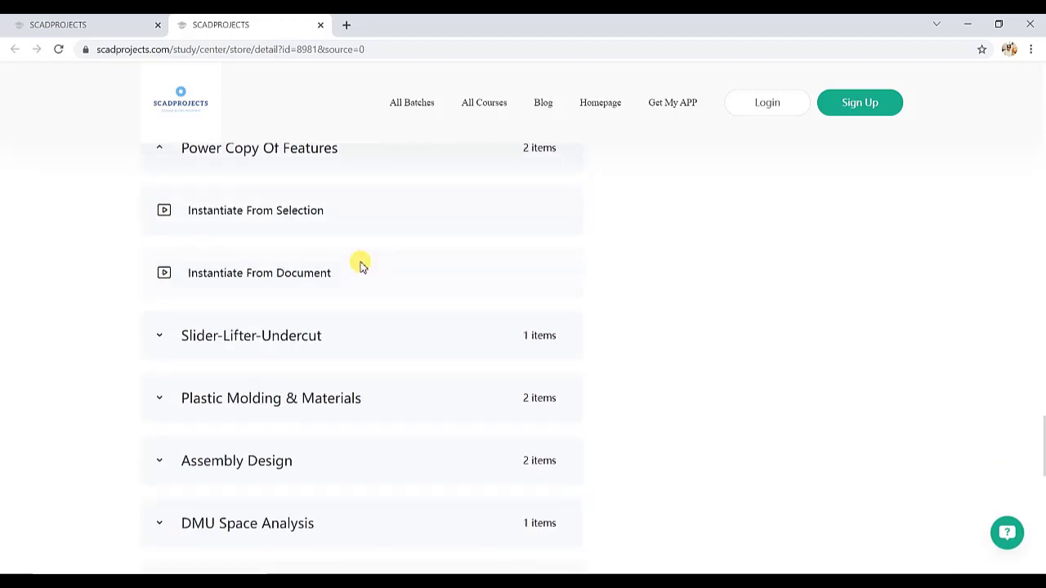
{"action": "mouse_move", "coordinate": [407, 220]}
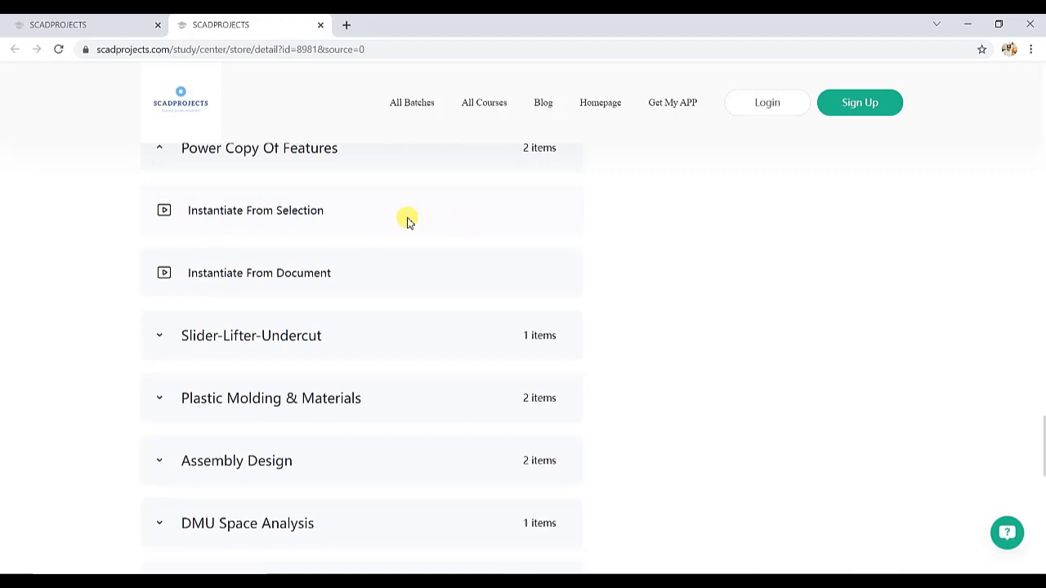
{"action": "mouse_move", "coordinate": [353, 274]}
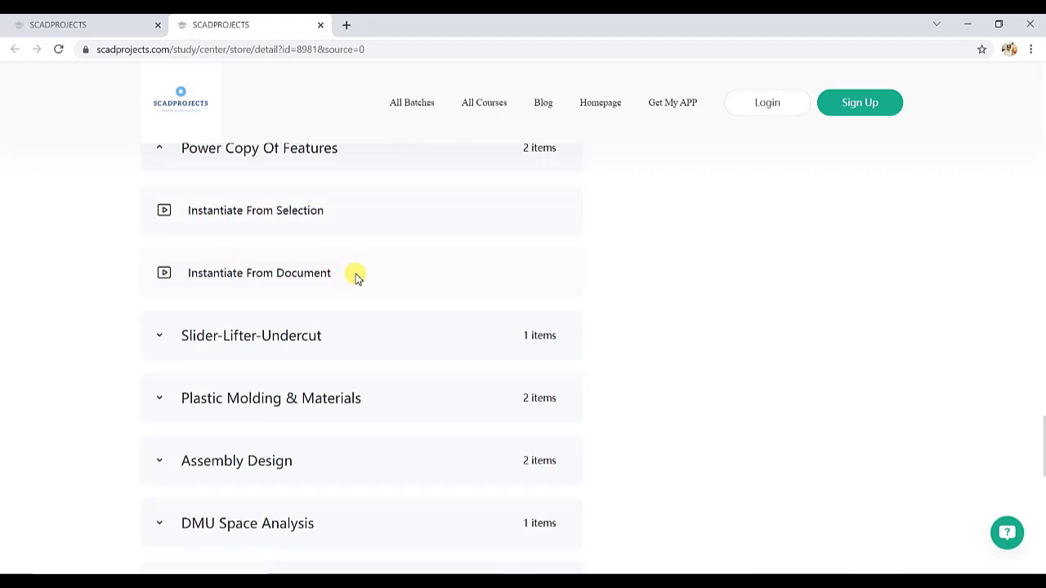
{"action": "scroll", "scroll_direction": "down", "scroll_amount": 3}
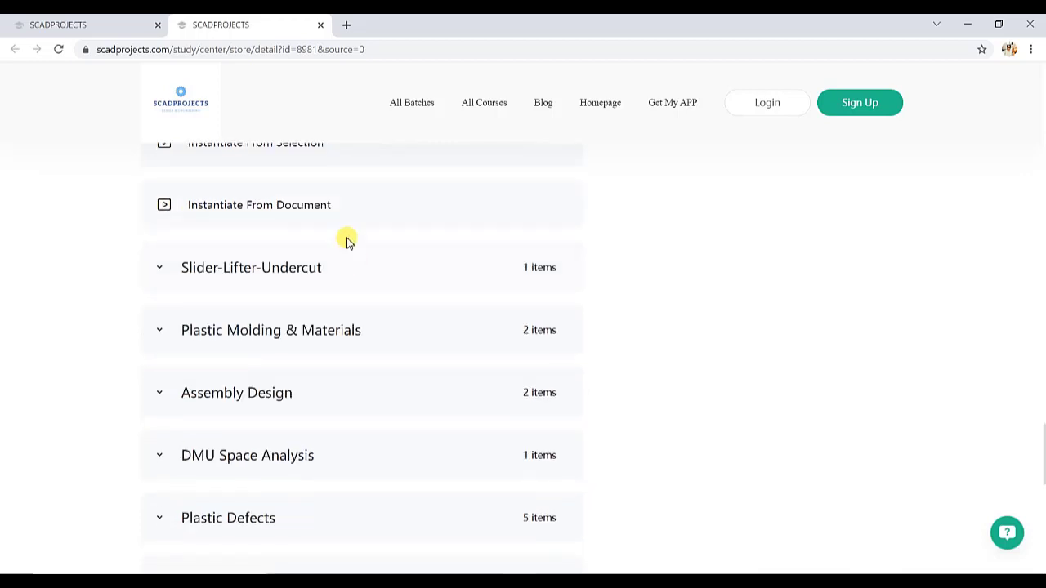
{"action": "mouse_move", "coordinate": [324, 276]}
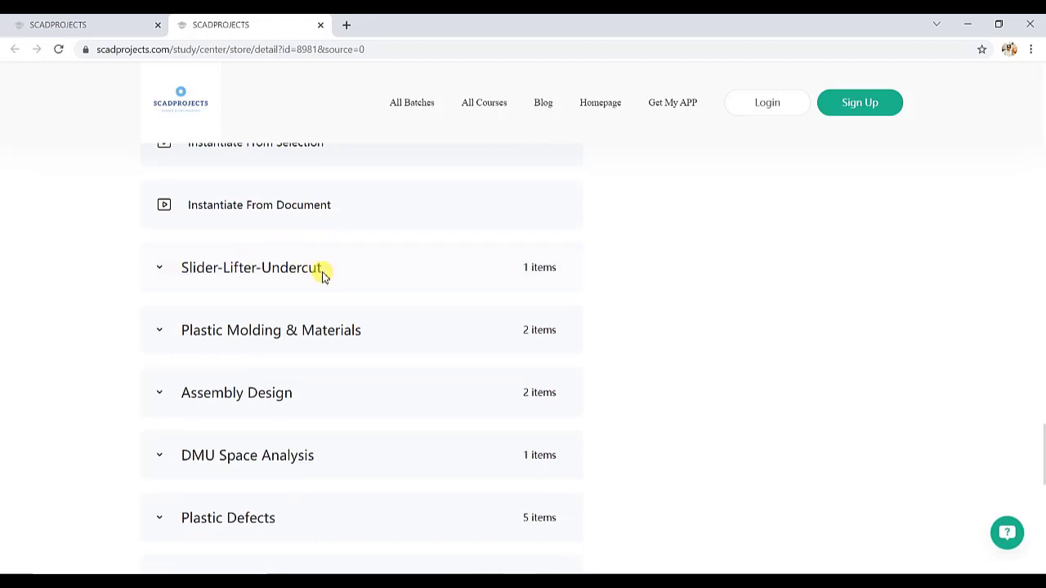
{"action": "scroll", "scroll_direction": "down", "scroll_amount": 3}
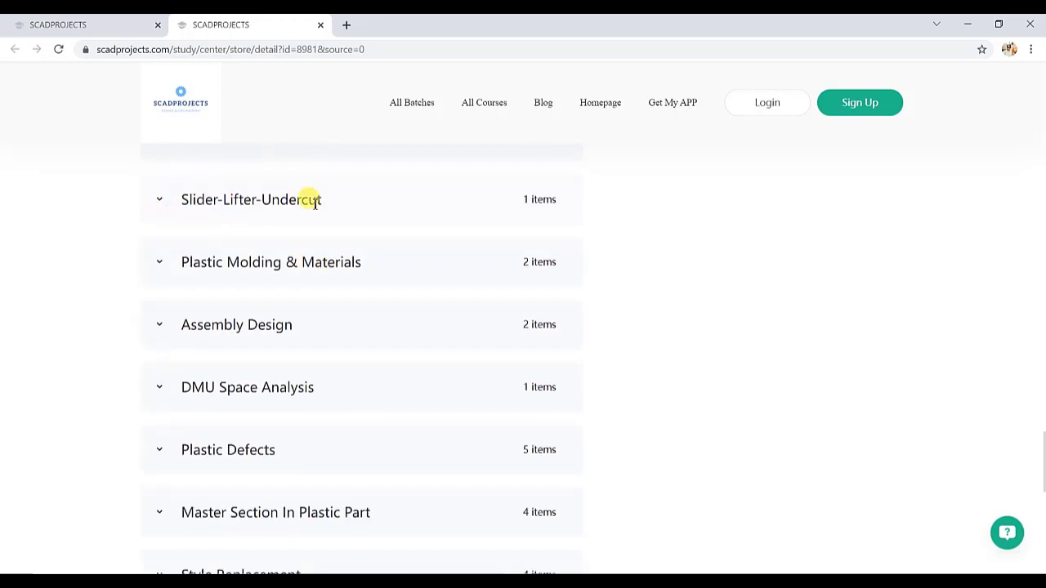
{"action": "scroll", "scroll_direction": "down", "scroll_amount": 3}
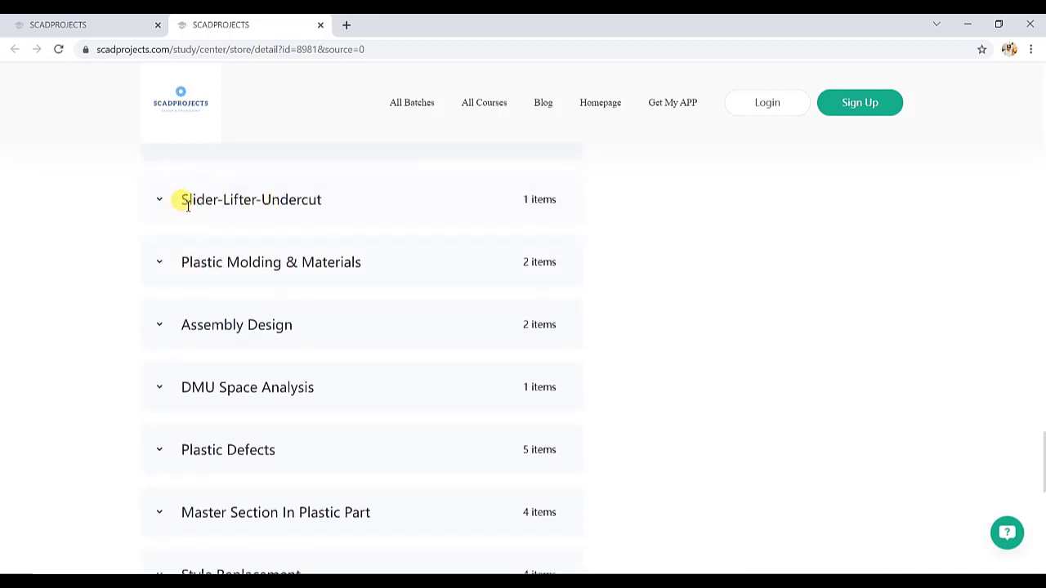
{"action": "mouse_move", "coordinate": [291, 202]}
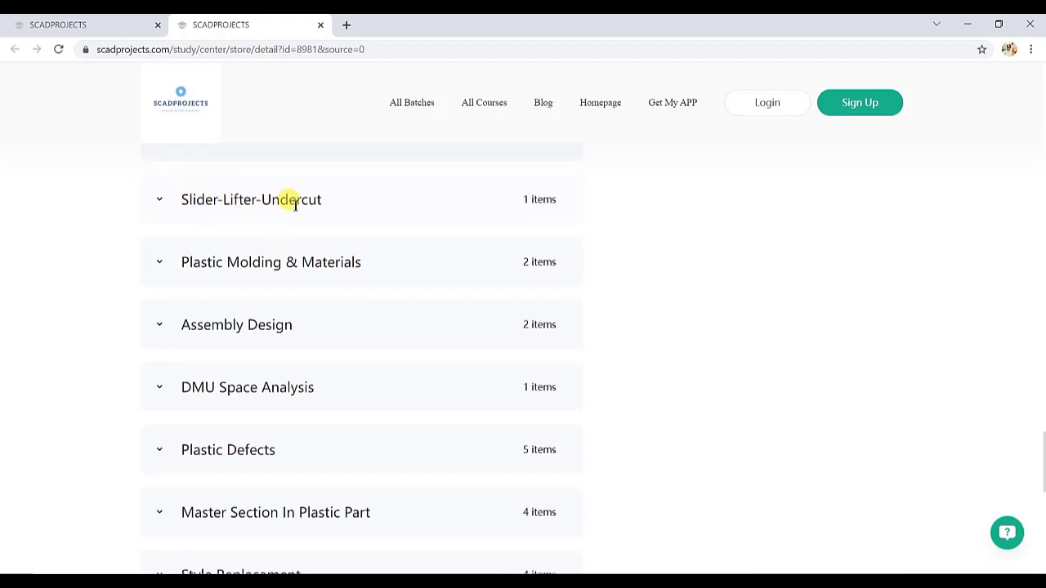
{"action": "mouse_move", "coordinate": [255, 235]}
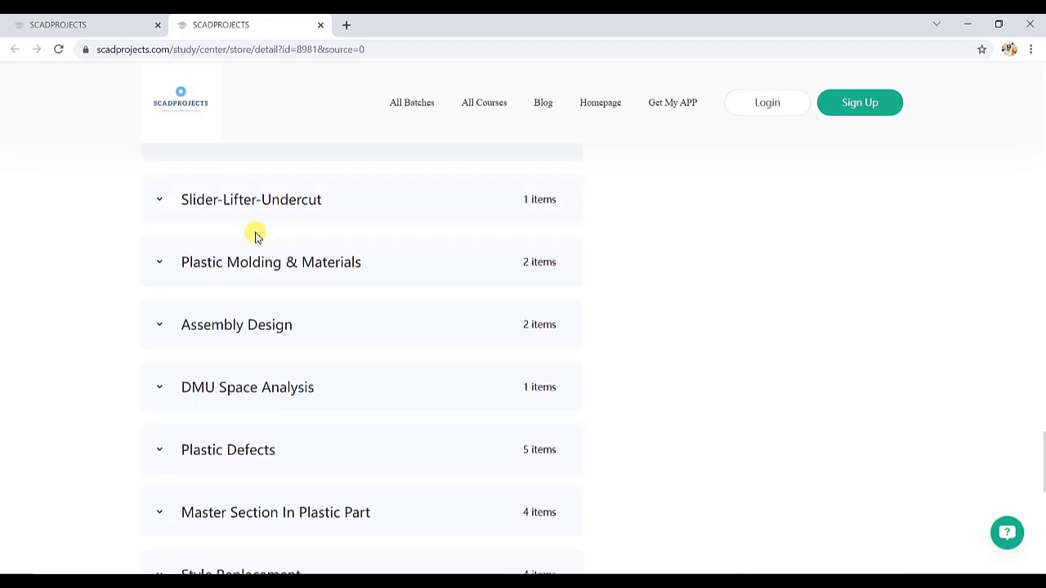
{"action": "scroll", "scroll_direction": "down", "scroll_amount": 3}
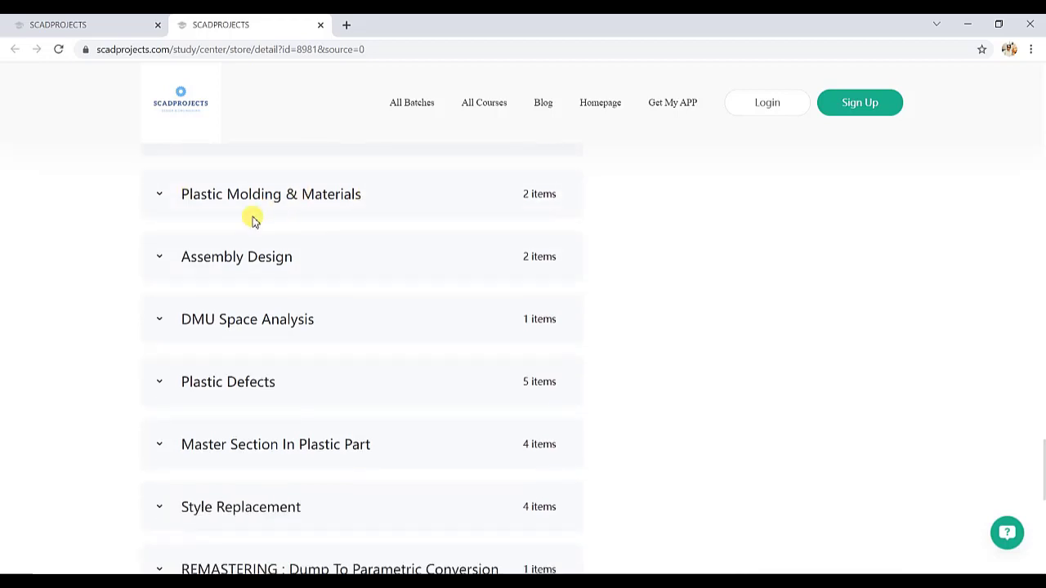
{"action": "scroll", "scroll_direction": "down", "scroll_amount": 3}
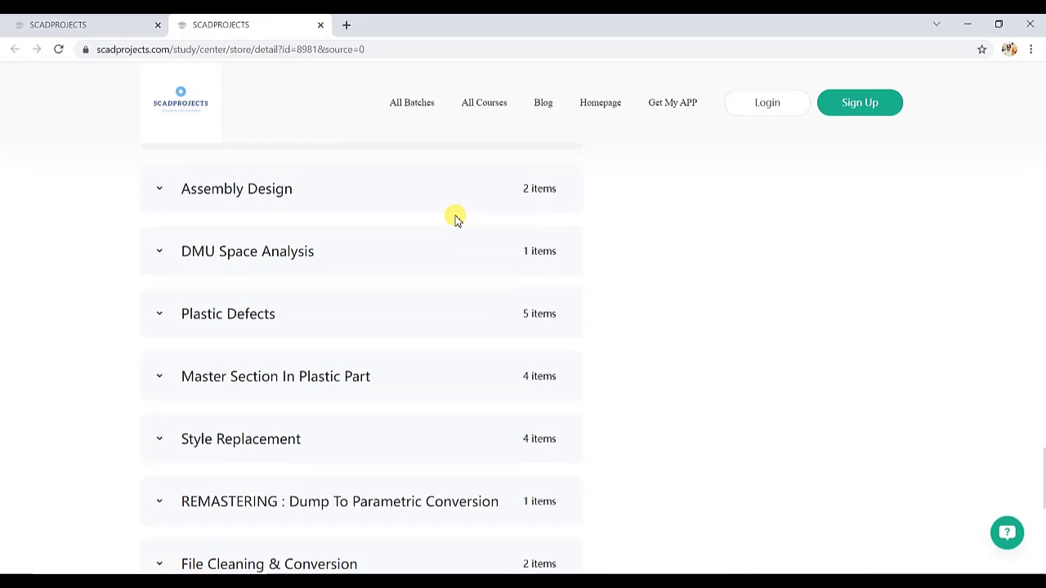
{"action": "mouse_move", "coordinate": [161, 193]}
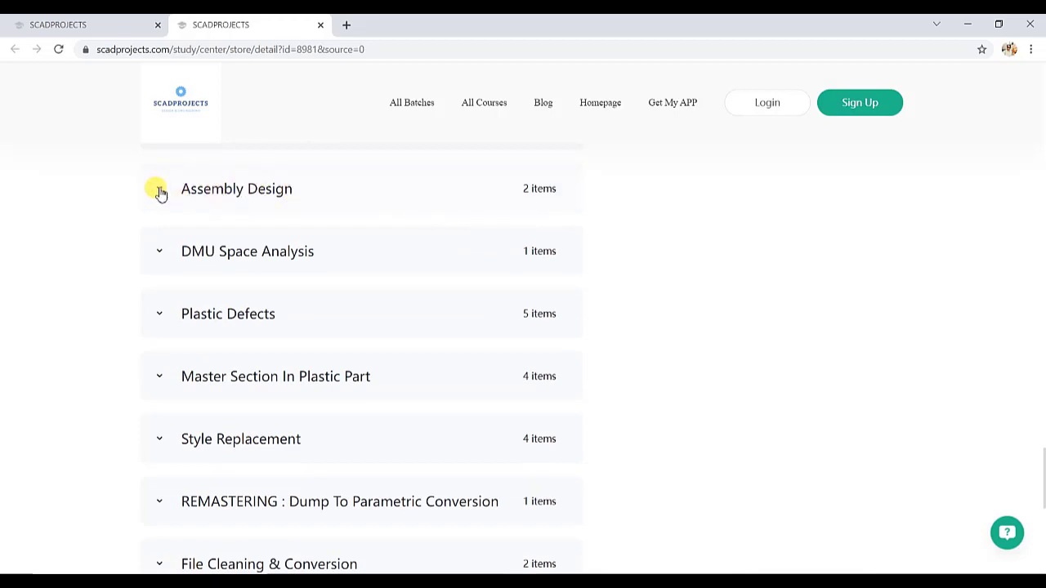
Expand Assembly Design to show its two CATIA lessons and scroll toward the Gap & Flush chapter
{"action": "left_click", "coordinate": [160, 190]}
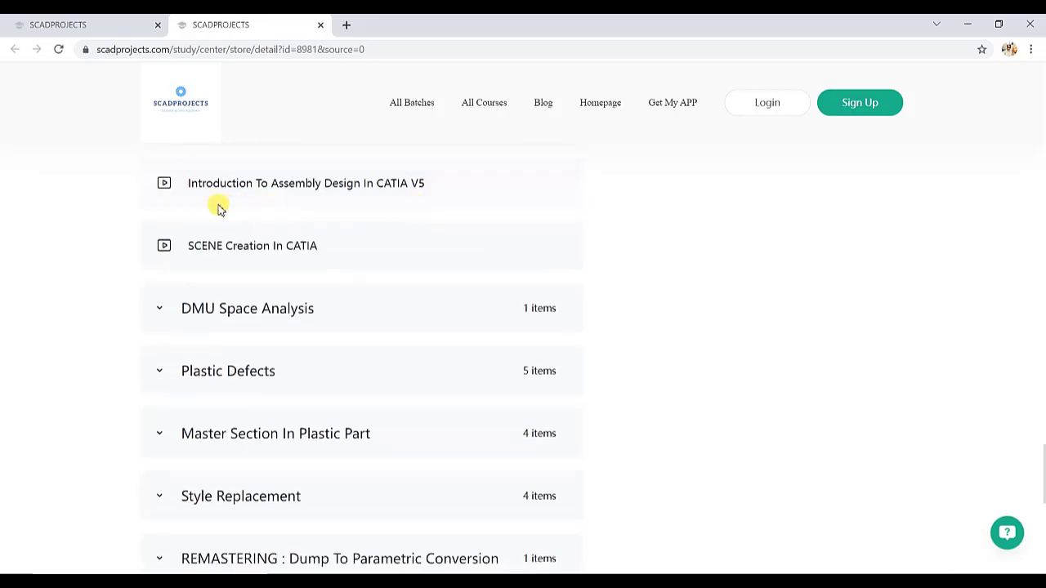
{"action": "mouse_move", "coordinate": [301, 261]}
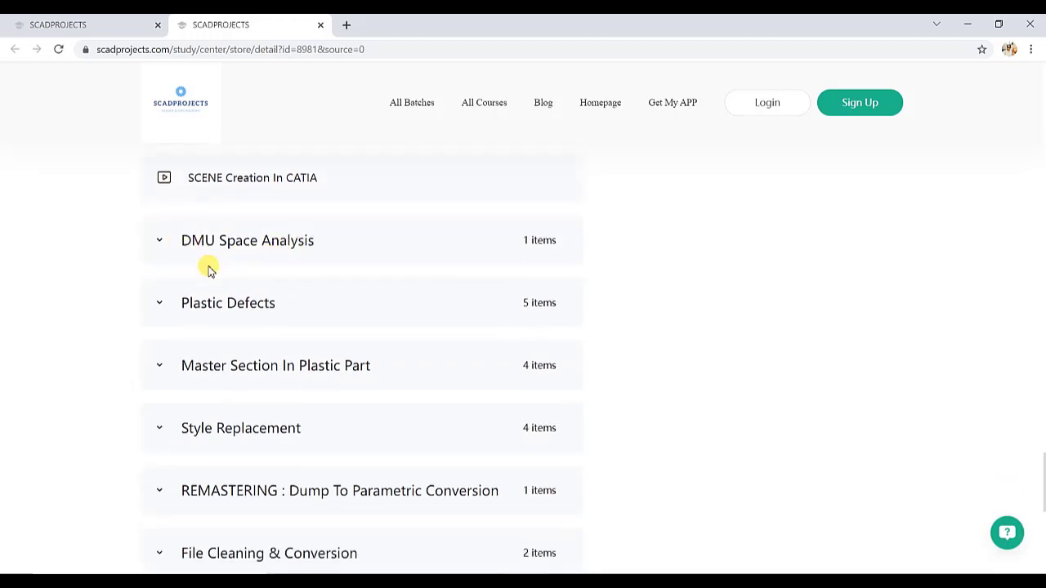
{"action": "scroll", "scroll_direction": "down", "scroll_amount": 3}
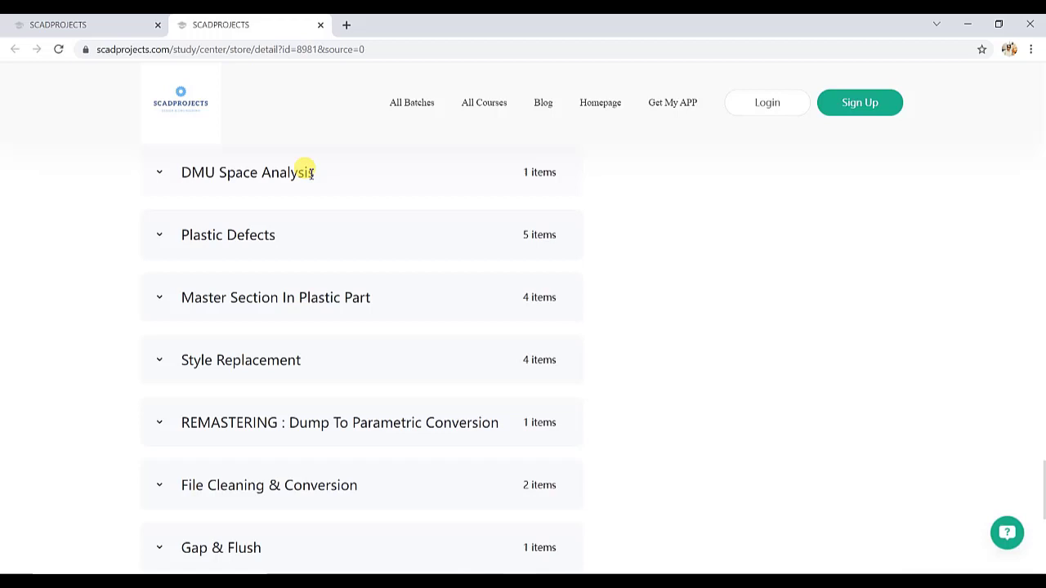
{"action": "mouse_move", "coordinate": [223, 202]}
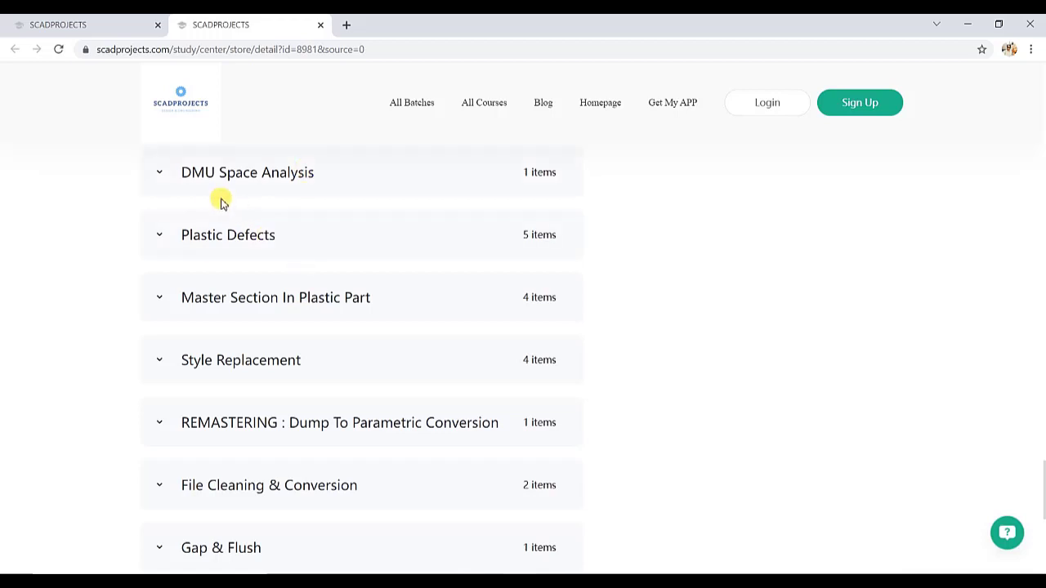
{"action": "mouse_move", "coordinate": [156, 239]}
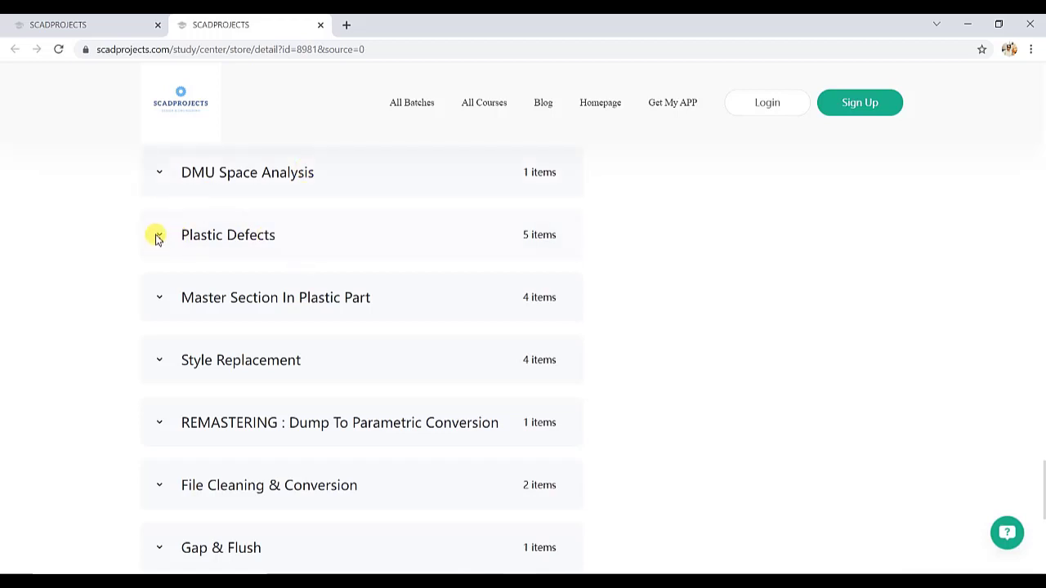
Expand the Plastic Defects chapter listing Top 10 plastic defects, three Sink Mark lessons and Warpage
{"action": "left_click", "coordinate": [159, 238]}
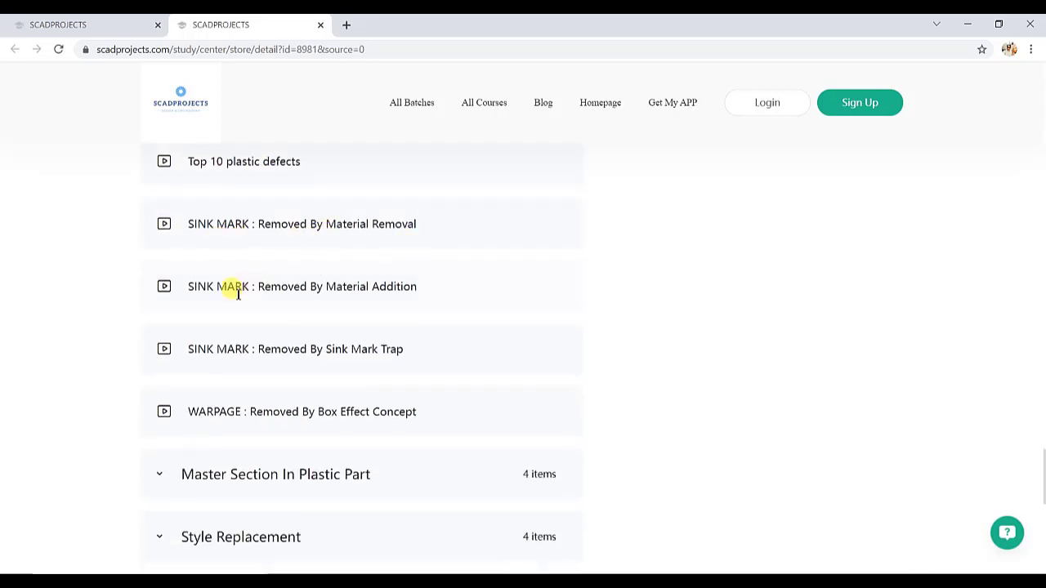
{"action": "mouse_move", "coordinate": [464, 231]}
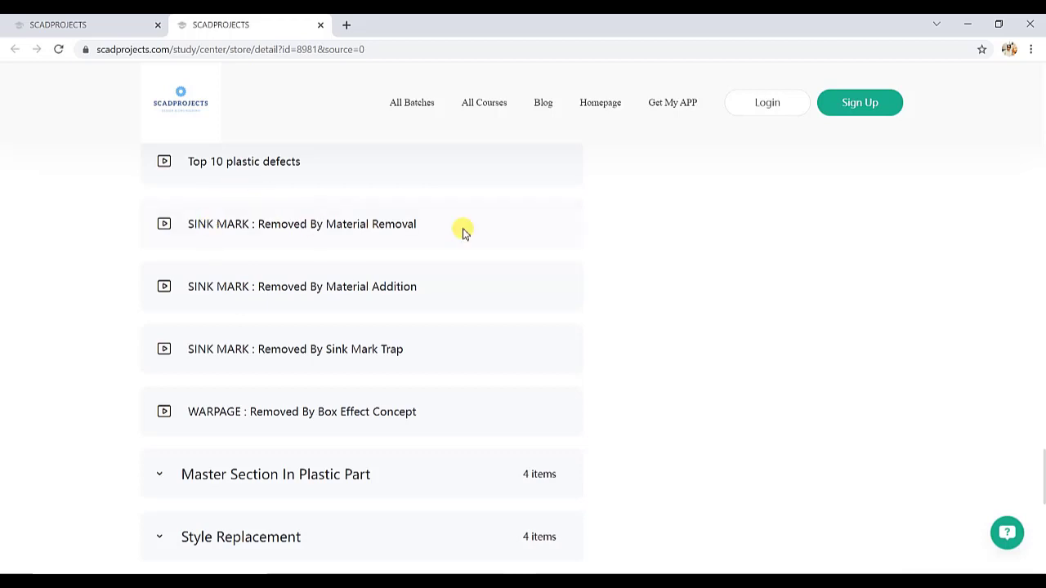
{"action": "mouse_move", "coordinate": [435, 232]}
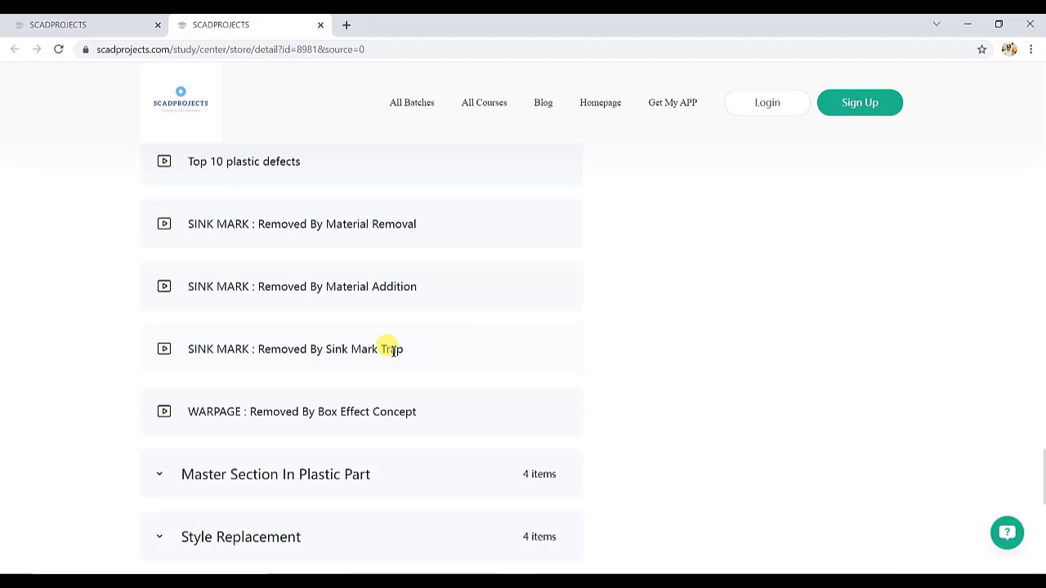
{"action": "mouse_move", "coordinate": [216, 435]}
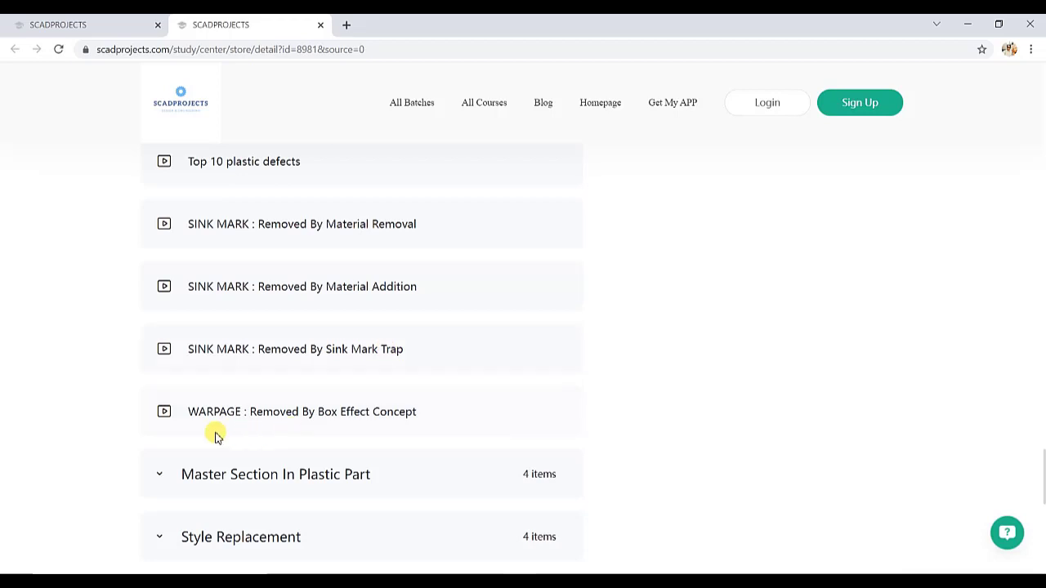
{"action": "mouse_move", "coordinate": [415, 425]}
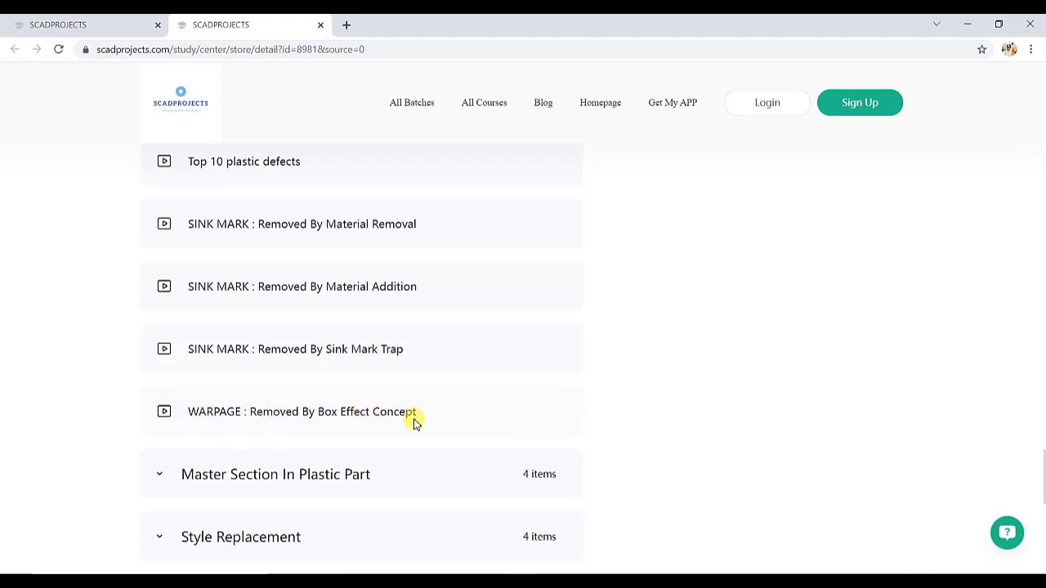
{"action": "mouse_move", "coordinate": [412, 398]}
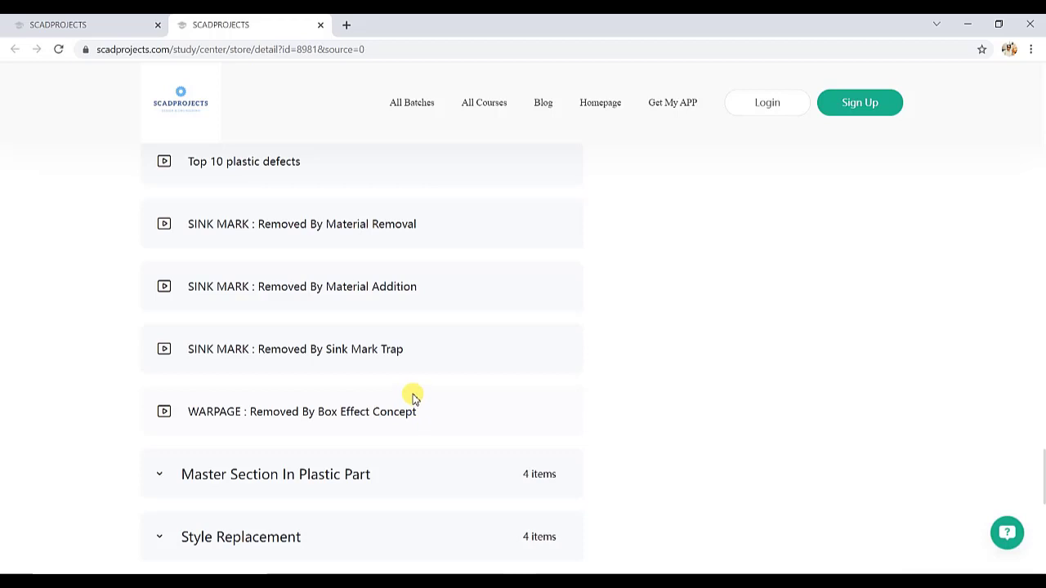
{"action": "mouse_move", "coordinate": [455, 261]}
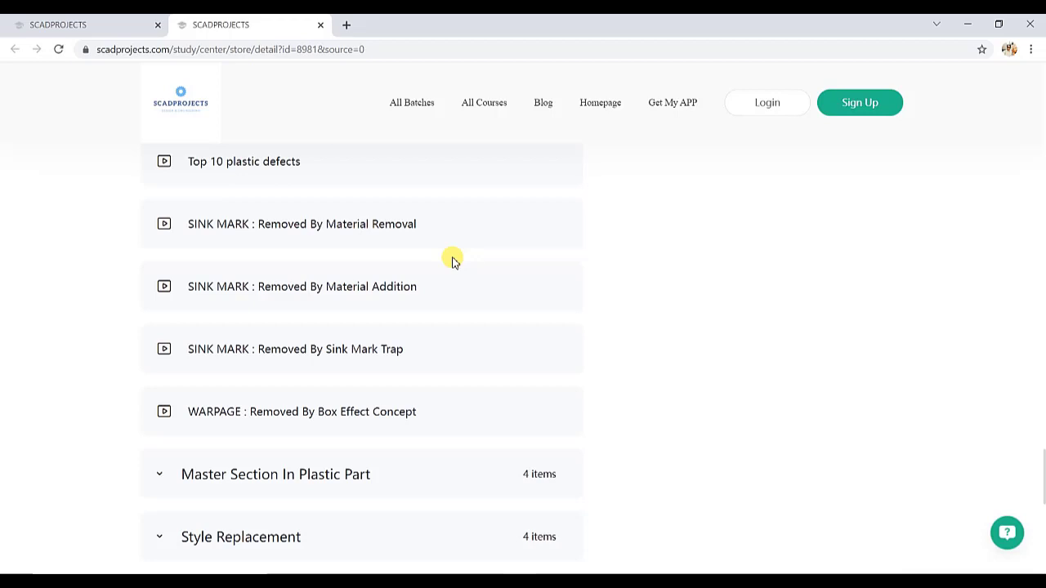
{"action": "scroll", "scroll_direction": "down", "scroll_amount": 3}
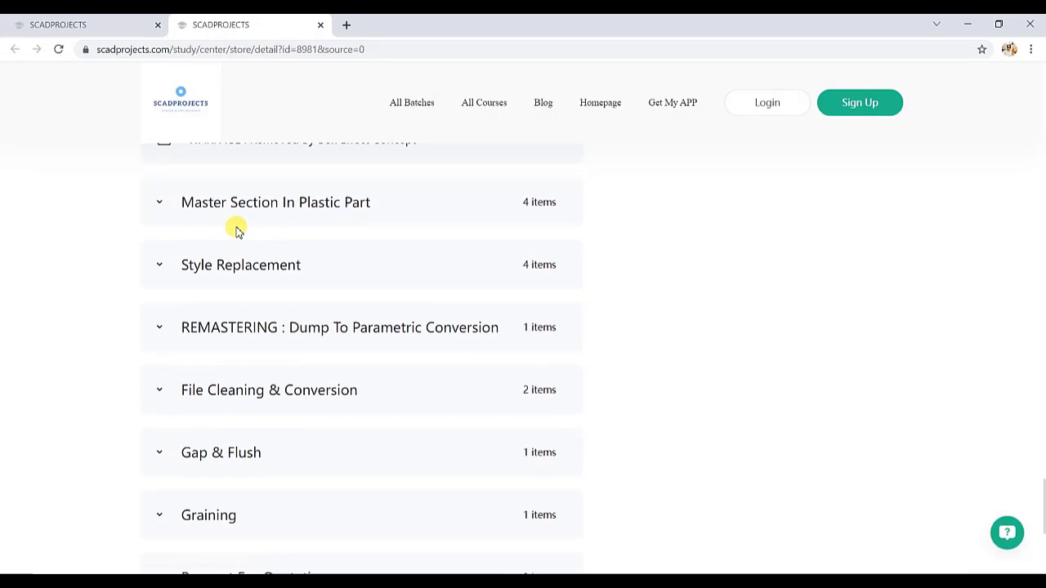
Reveal Master Section In Plastic Part lessons: Introduction To Sections, two exercises and the exercise zip file
{"action": "left_click", "coordinate": [275, 203]}
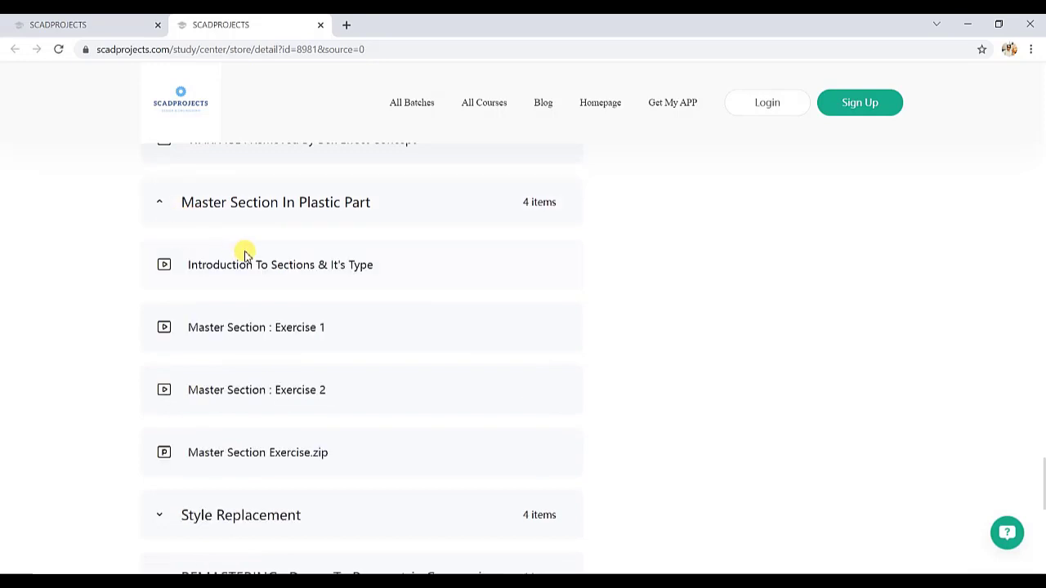
{"action": "scroll", "scroll_direction": "down", "scroll_amount": 3}
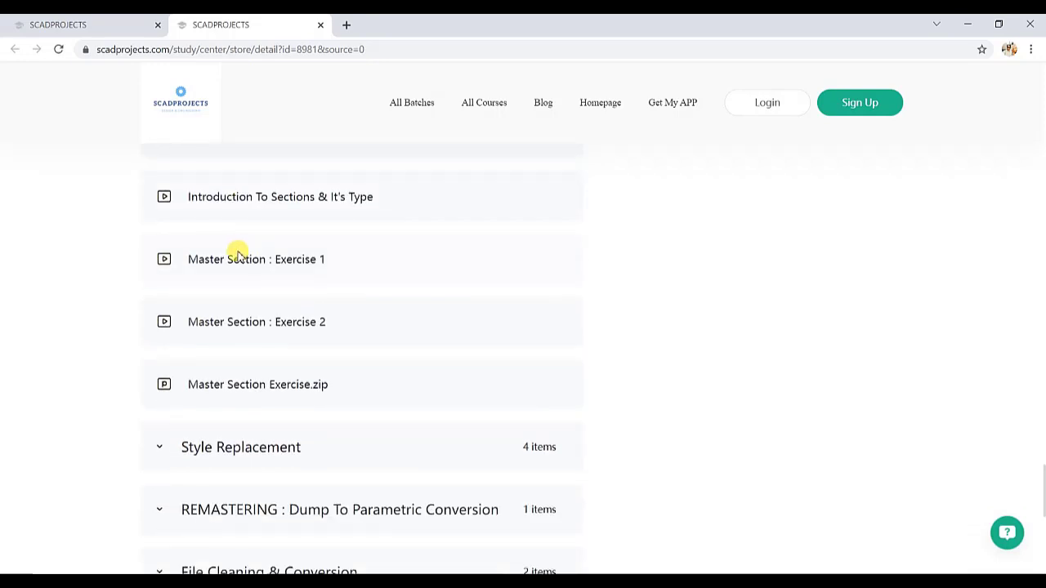
{"action": "mouse_move", "coordinate": [286, 322]}
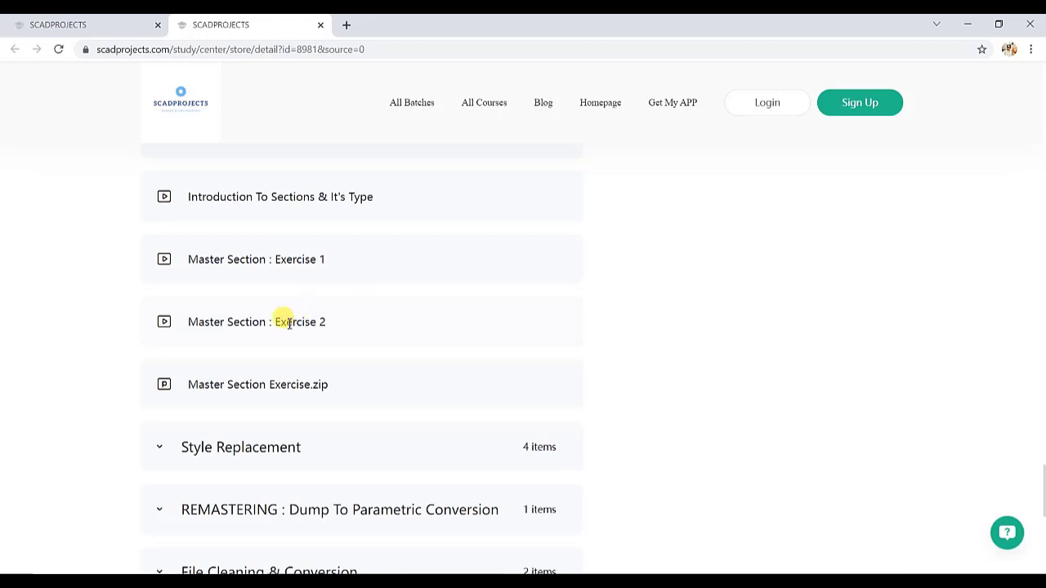
{"action": "scroll", "scroll_direction": "down", "scroll_amount": 3}
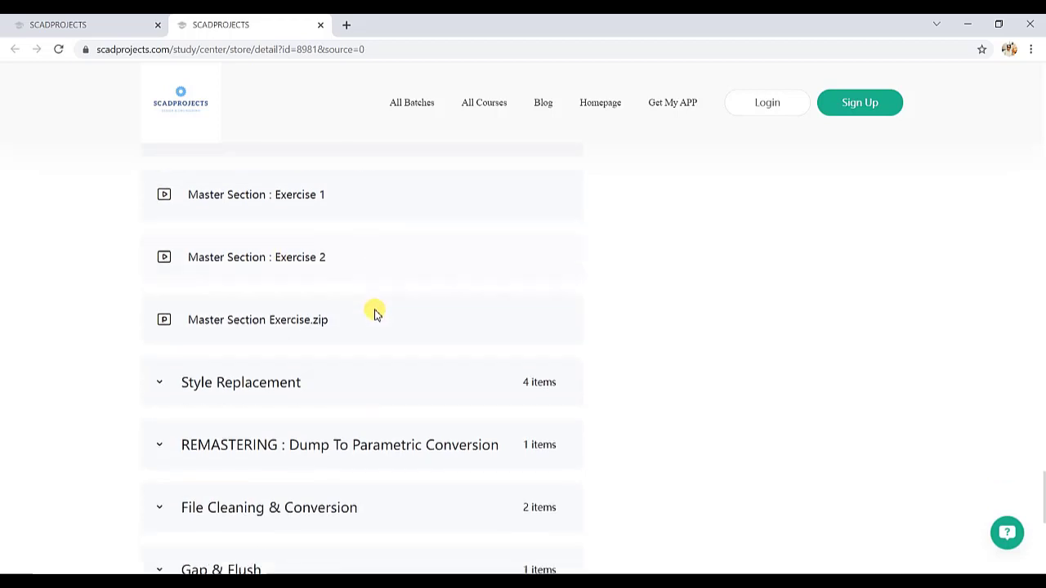
{"action": "scroll", "scroll_direction": "down", "scroll_amount": 3}
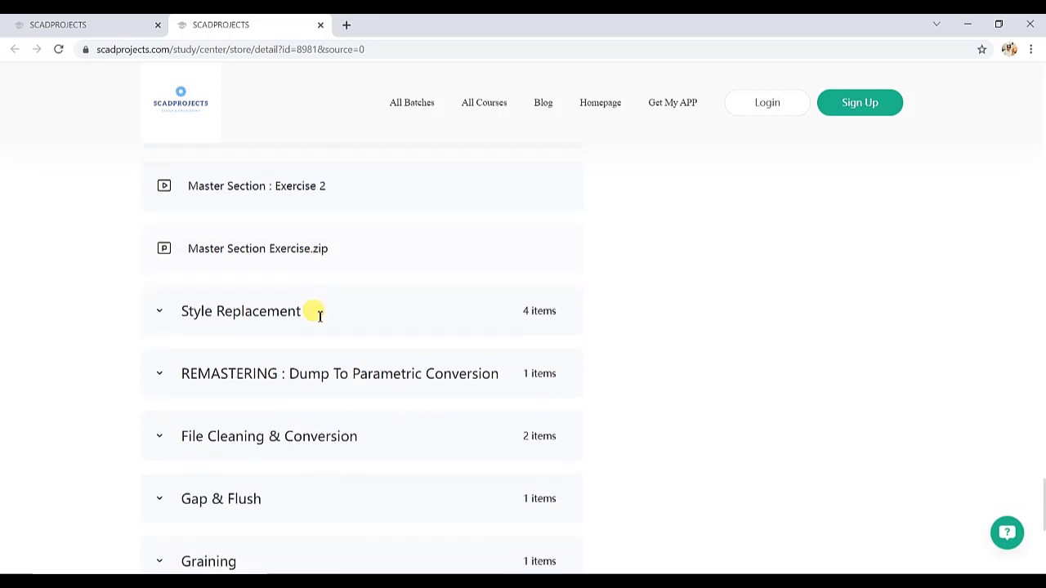
Reveal Style Replacement lessons: introduction, two replacement methods and exercise zip, then continue to the Prototype chapter
{"action": "left_click", "coordinate": [240, 311]}
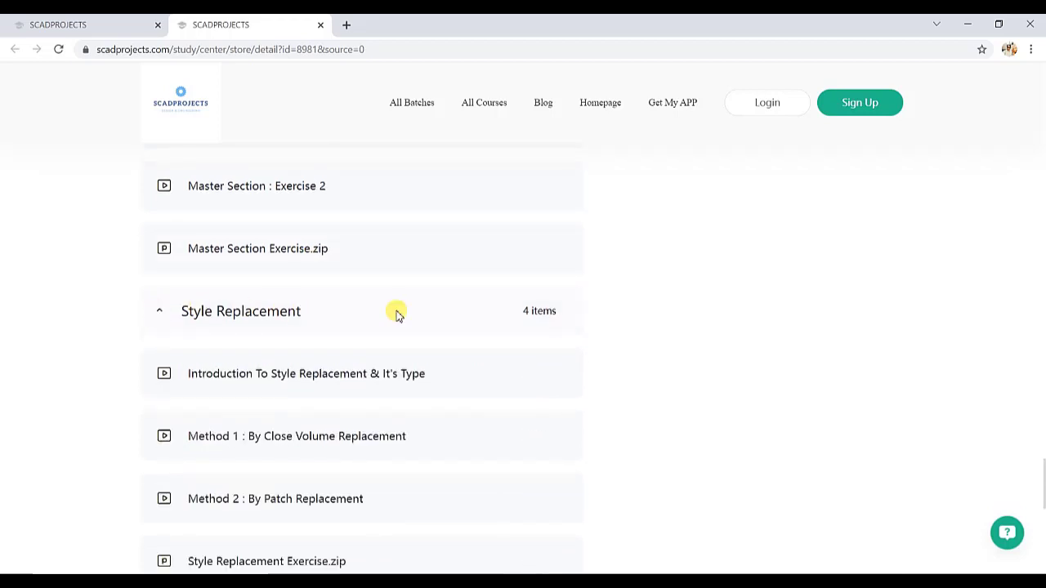
{"action": "scroll", "scroll_direction": "down", "scroll_amount": 3}
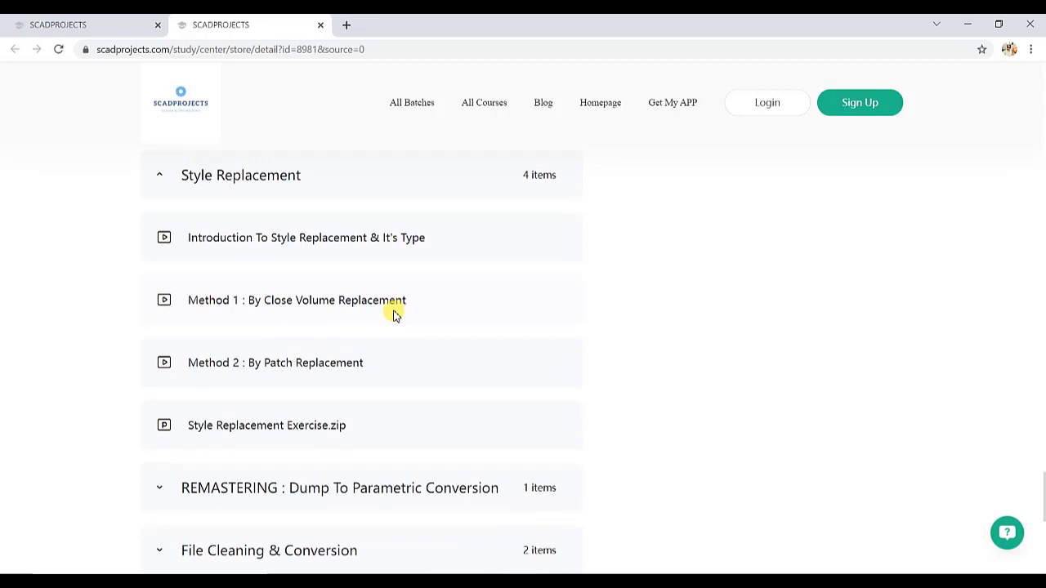
{"action": "mouse_move", "coordinate": [412, 295]}
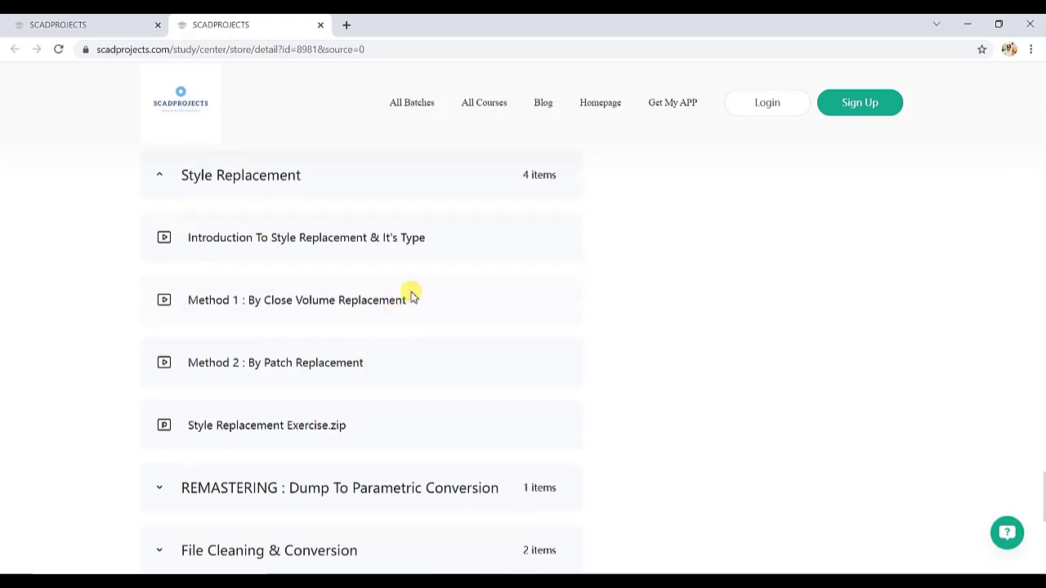
{"action": "scroll", "scroll_direction": "down", "scroll_amount": 3}
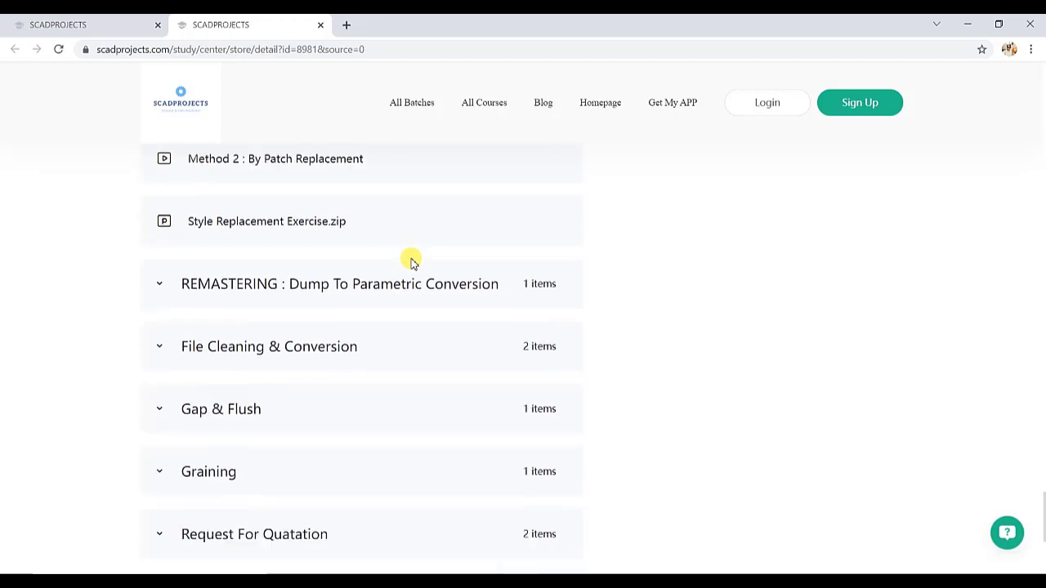
{"action": "scroll", "scroll_direction": "down", "scroll_amount": 3}
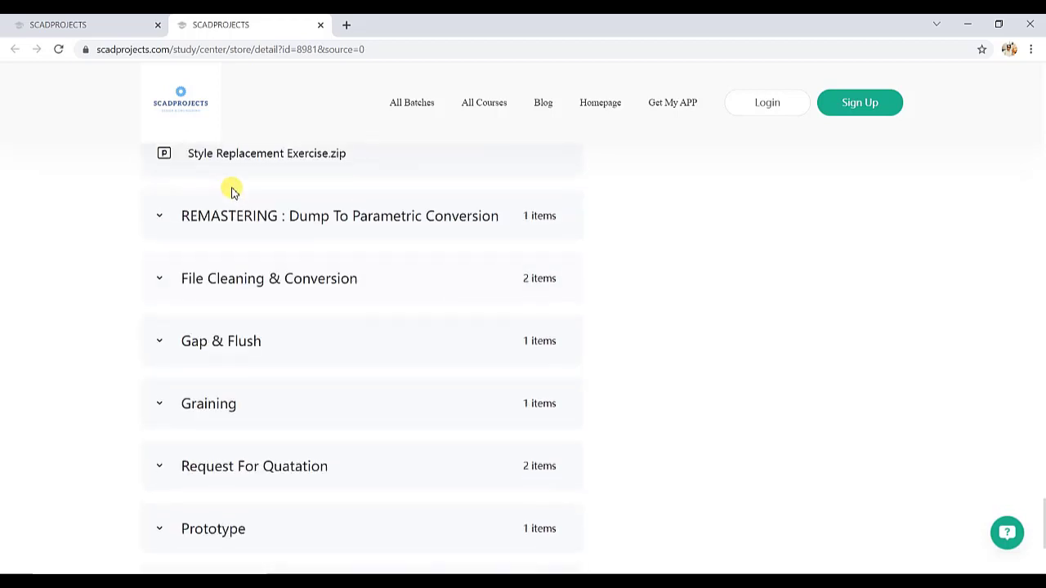
{"action": "mouse_move", "coordinate": [304, 209]}
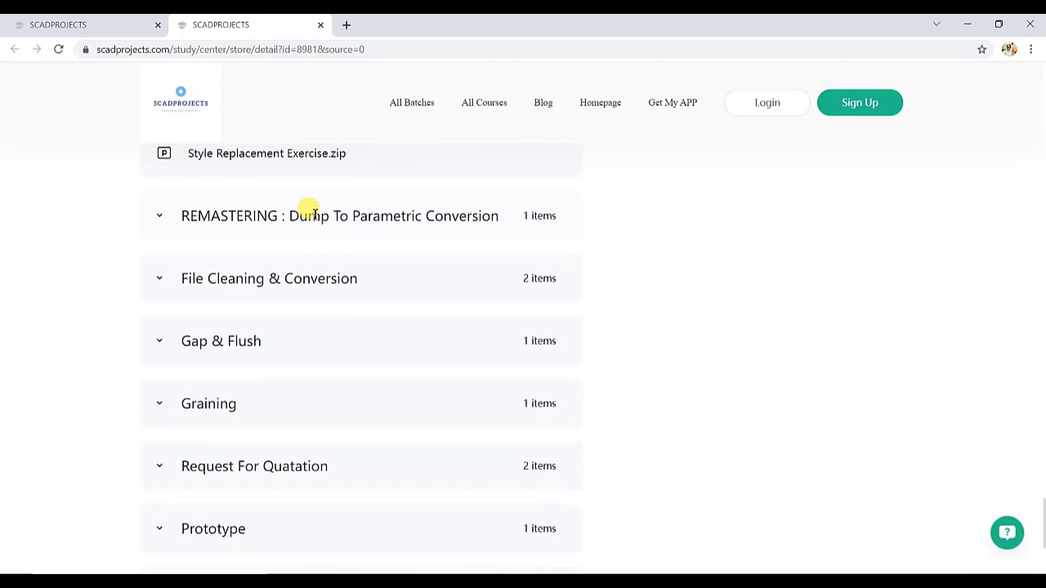
{"action": "mouse_move", "coordinate": [199, 277]}
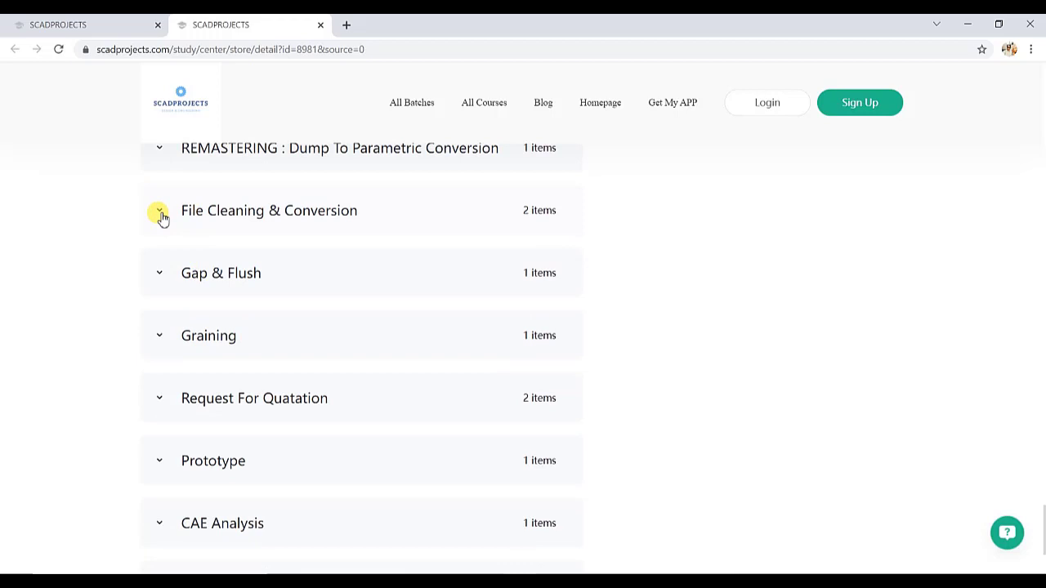
Reveal the two CATIA V5 technique lessons under File Cleaning & Conversion, reaching Standard CAD Methodology
{"action": "left_click", "coordinate": [159, 211]}
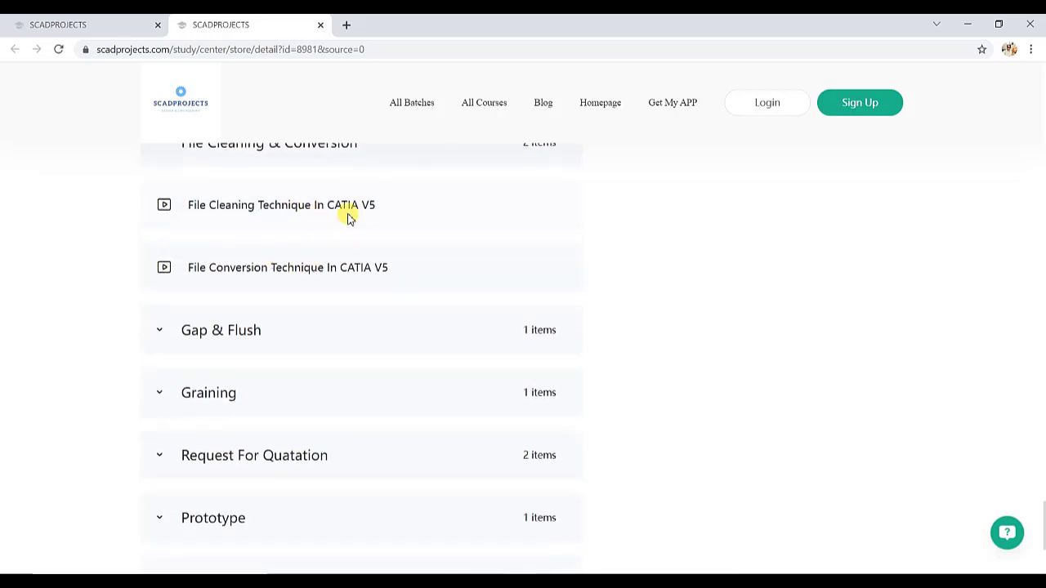
{"action": "mouse_move", "coordinate": [386, 292]}
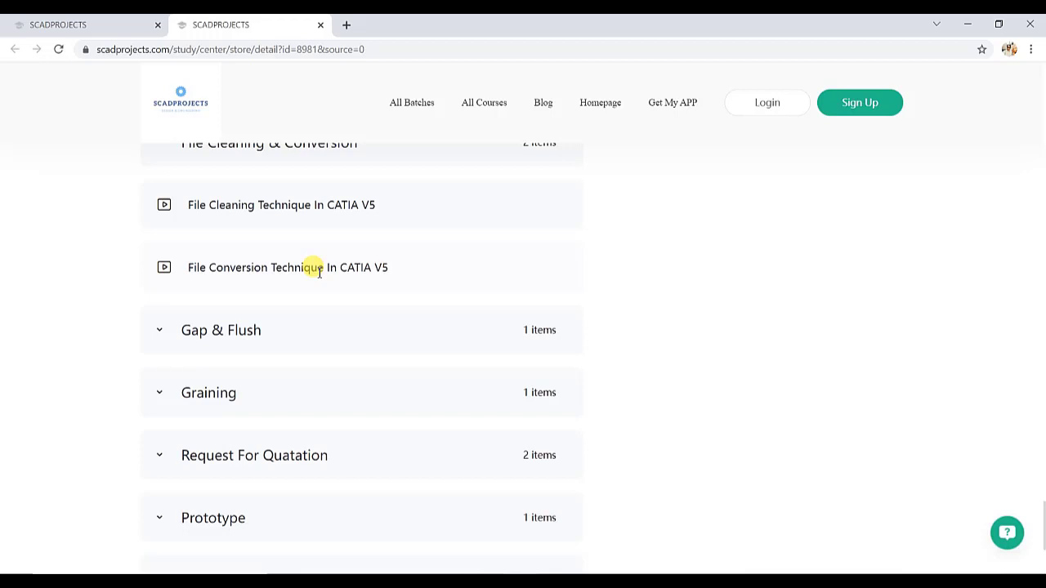
{"action": "scroll", "scroll_direction": "down", "scroll_amount": 3}
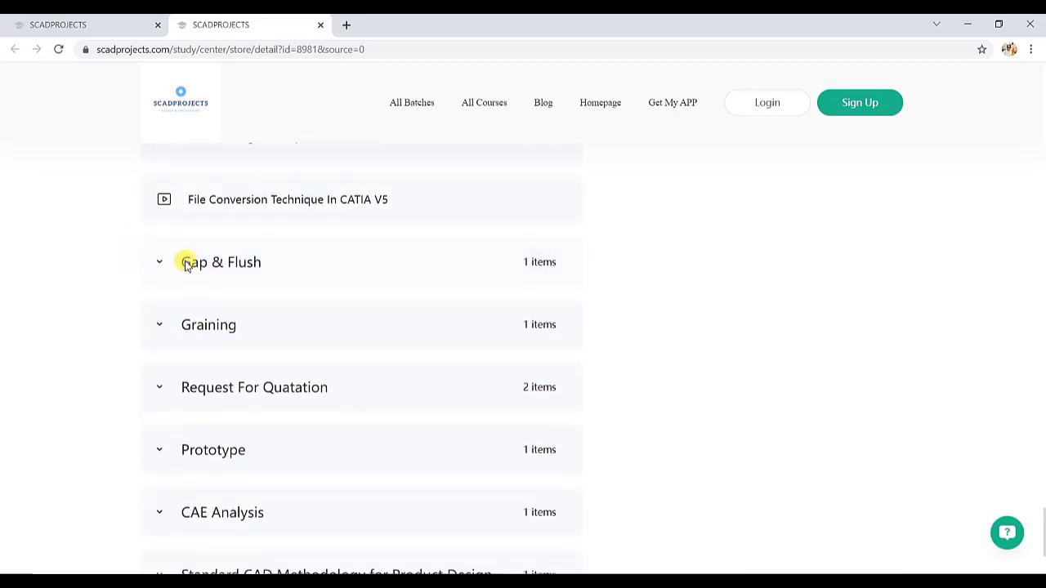
{"action": "scroll", "scroll_direction": "down", "scroll_amount": 3}
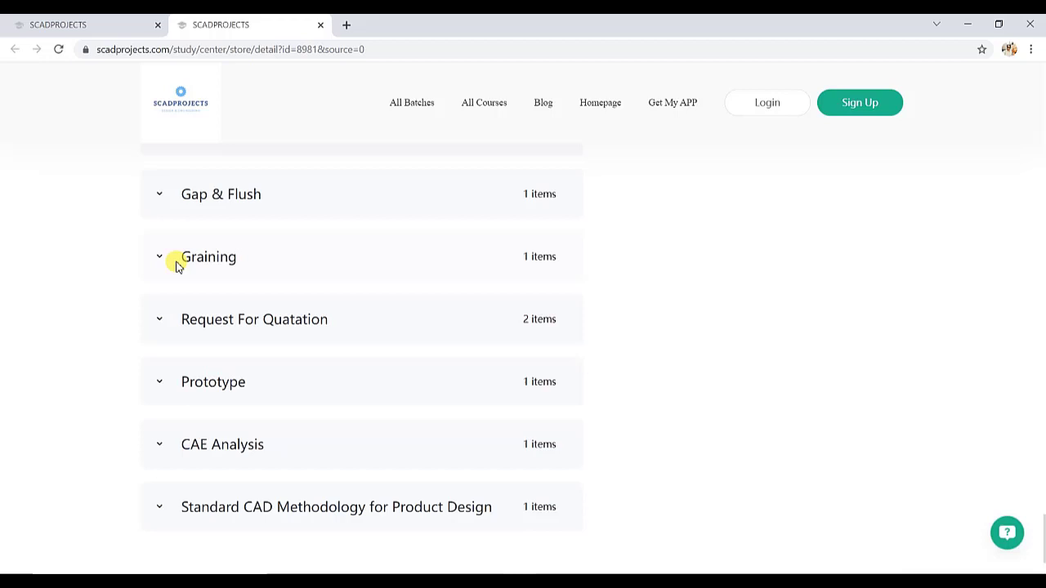
Reveal the Graining On Plastic & Lighting Parts lesson and reach the end of the course content list
{"action": "scroll", "scroll_direction": "down", "scroll_amount": 3}
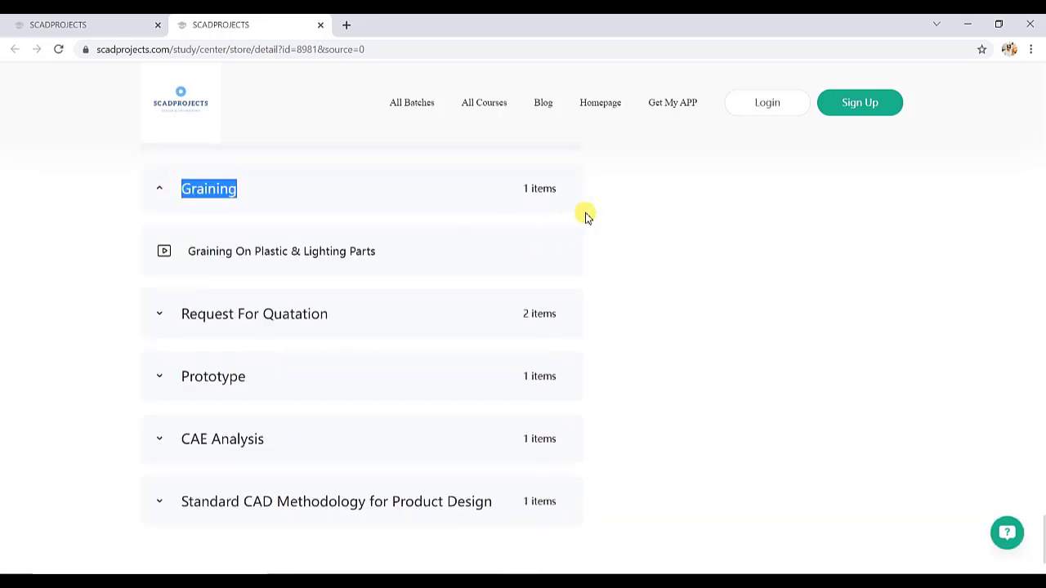
{"action": "mouse_move", "coordinate": [361, 291]}
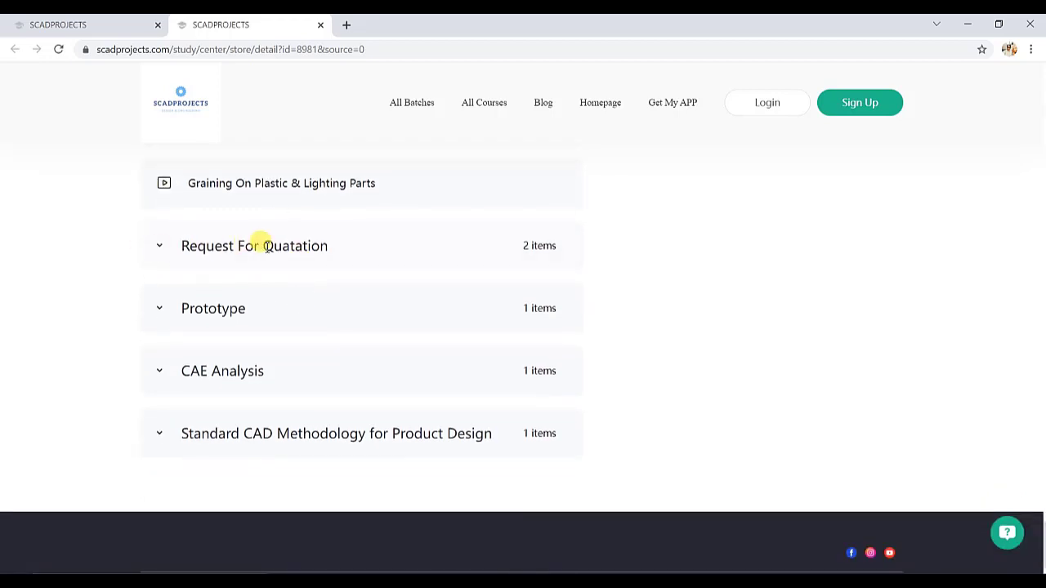
{"action": "mouse_move", "coordinate": [288, 252]}
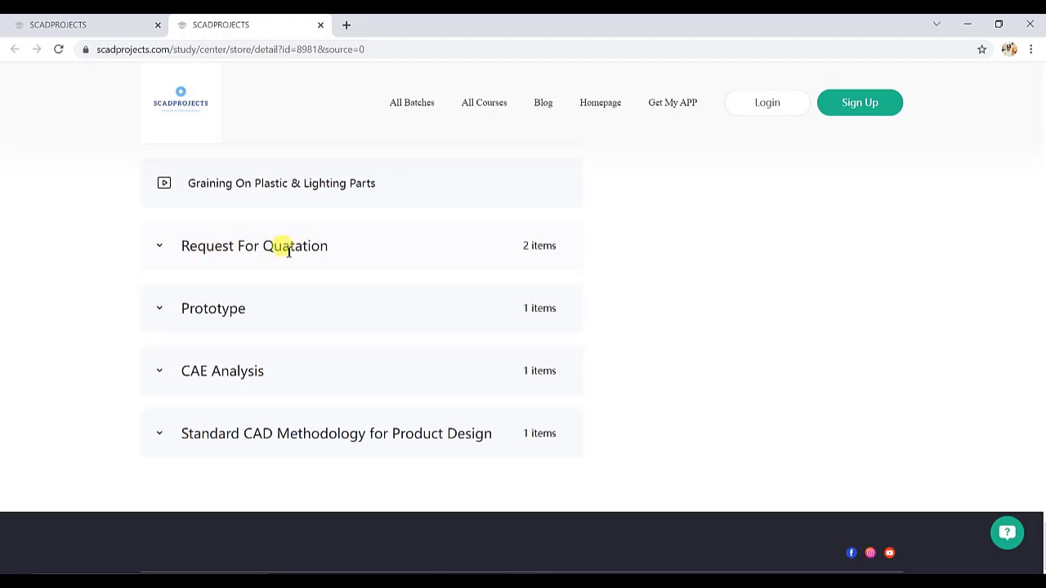
{"action": "mouse_move", "coordinate": [603, 248]}
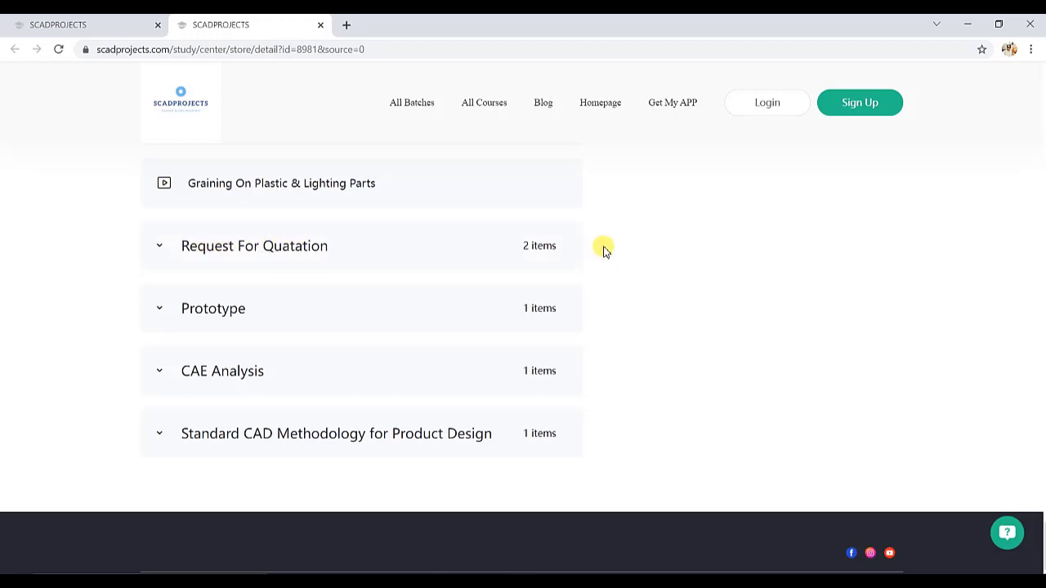
{"action": "scroll", "scroll_direction": "down", "scroll_amount": 3}
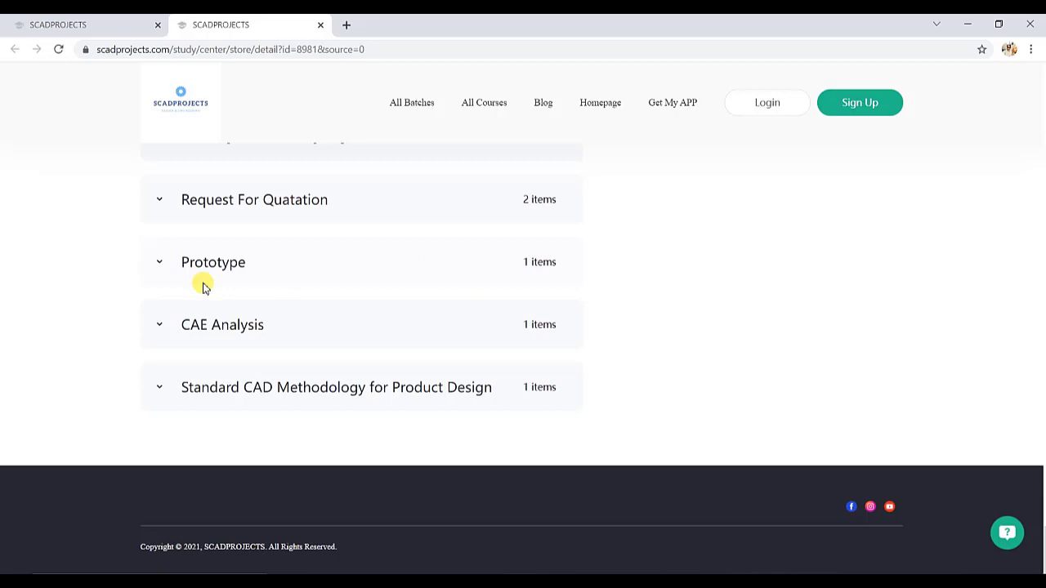
{"action": "mouse_move", "coordinate": [282, 323]}
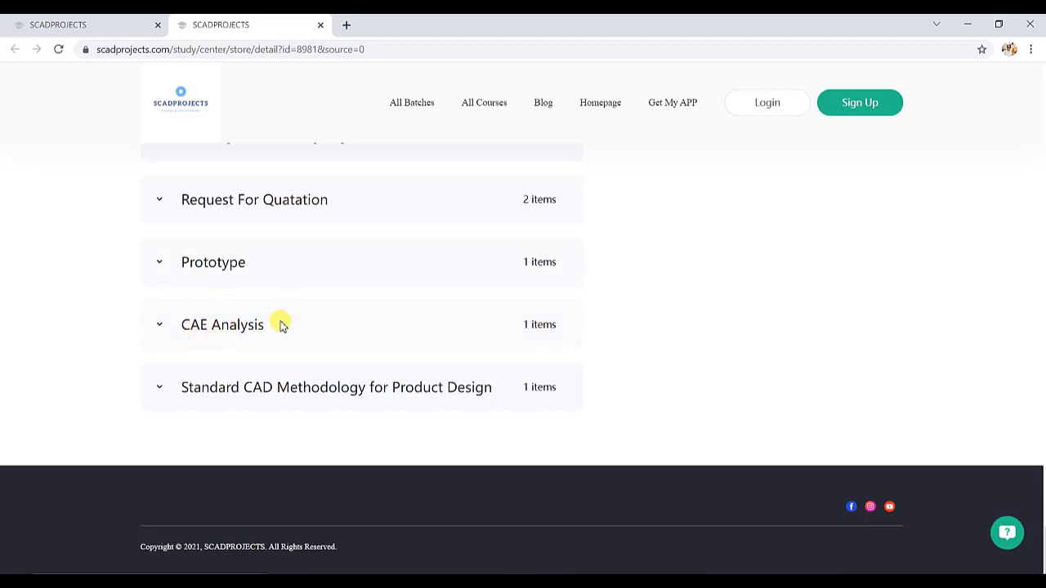
{"action": "mouse_move", "coordinate": [342, 392]}
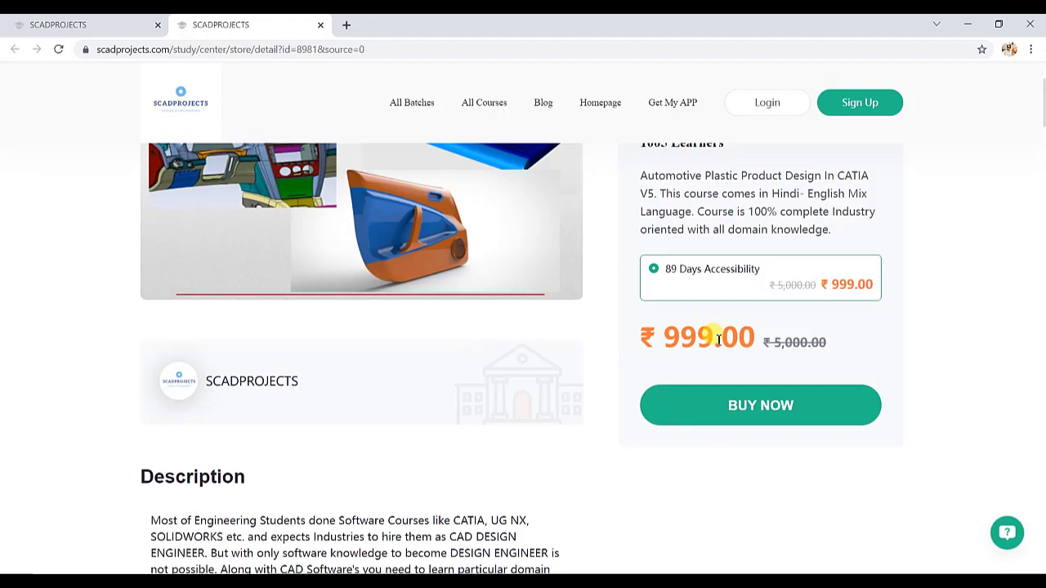
Return to the course offer section showing the ₹999.00 price and BUY NOW option
{"action": "scroll", "scroll_direction": "down", "scroll_amount": 3}
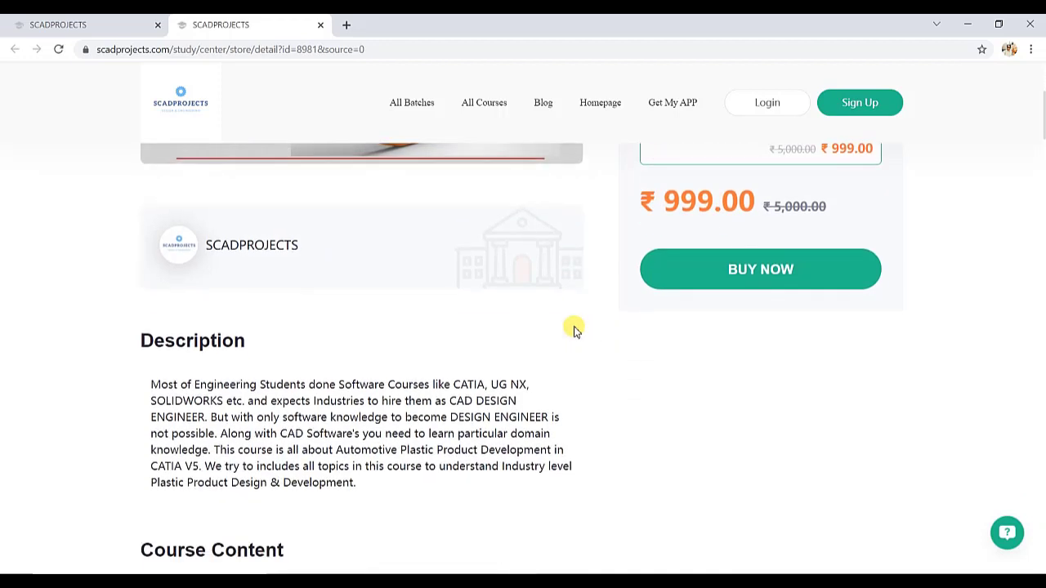